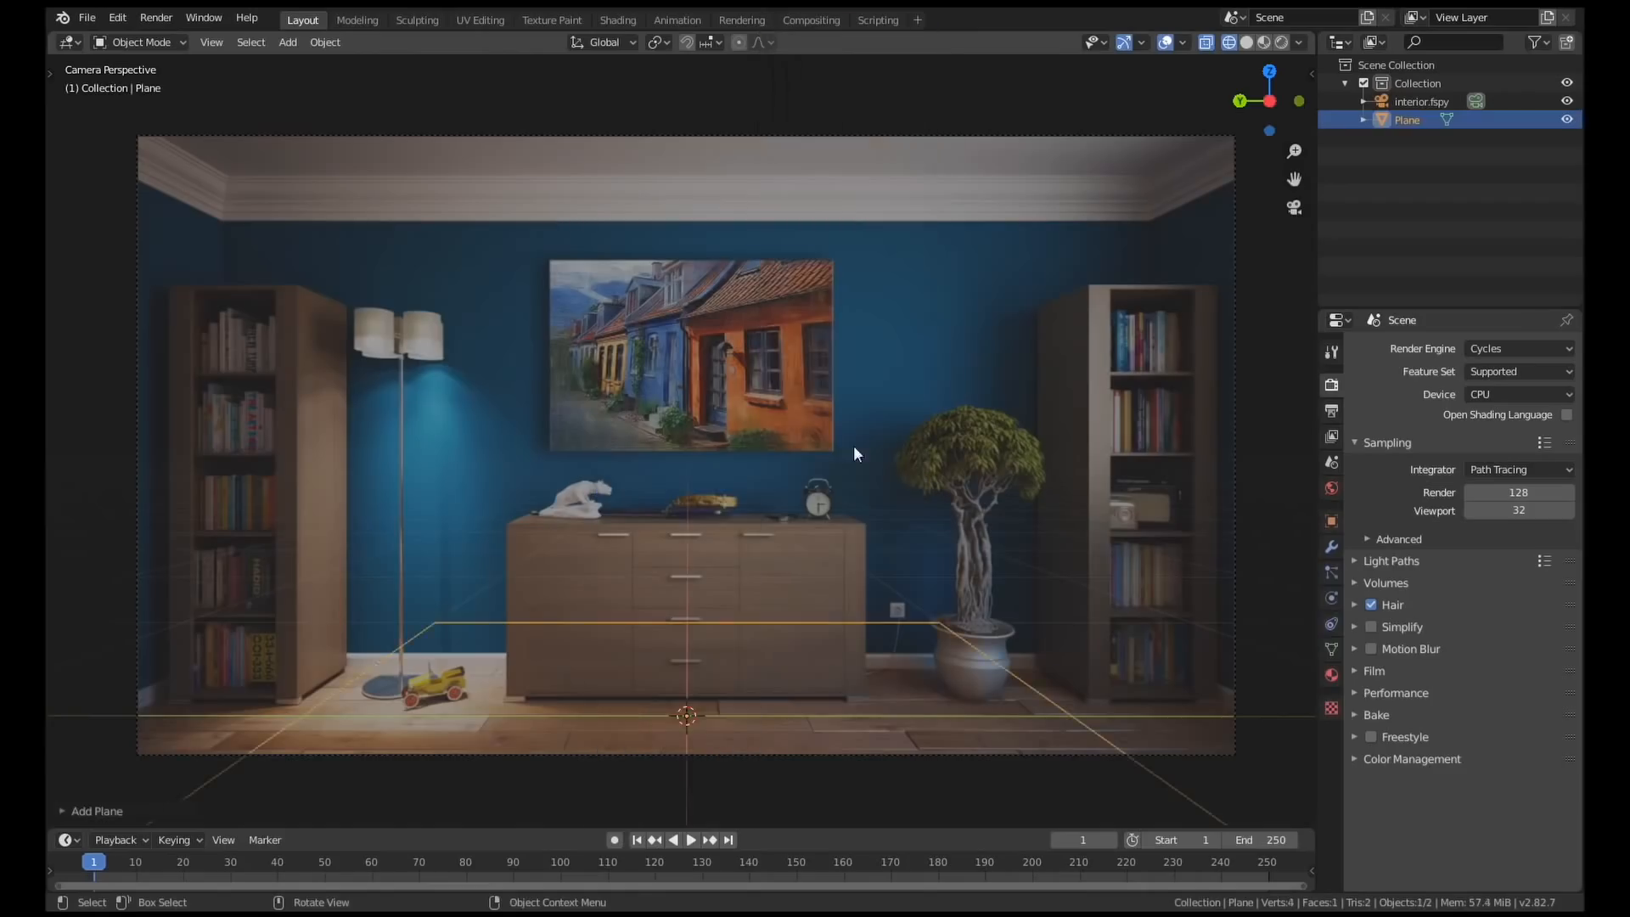
# - Extrude the floor plane into walls and add boxes sized to the bookshelves
pyautogui.press('s')
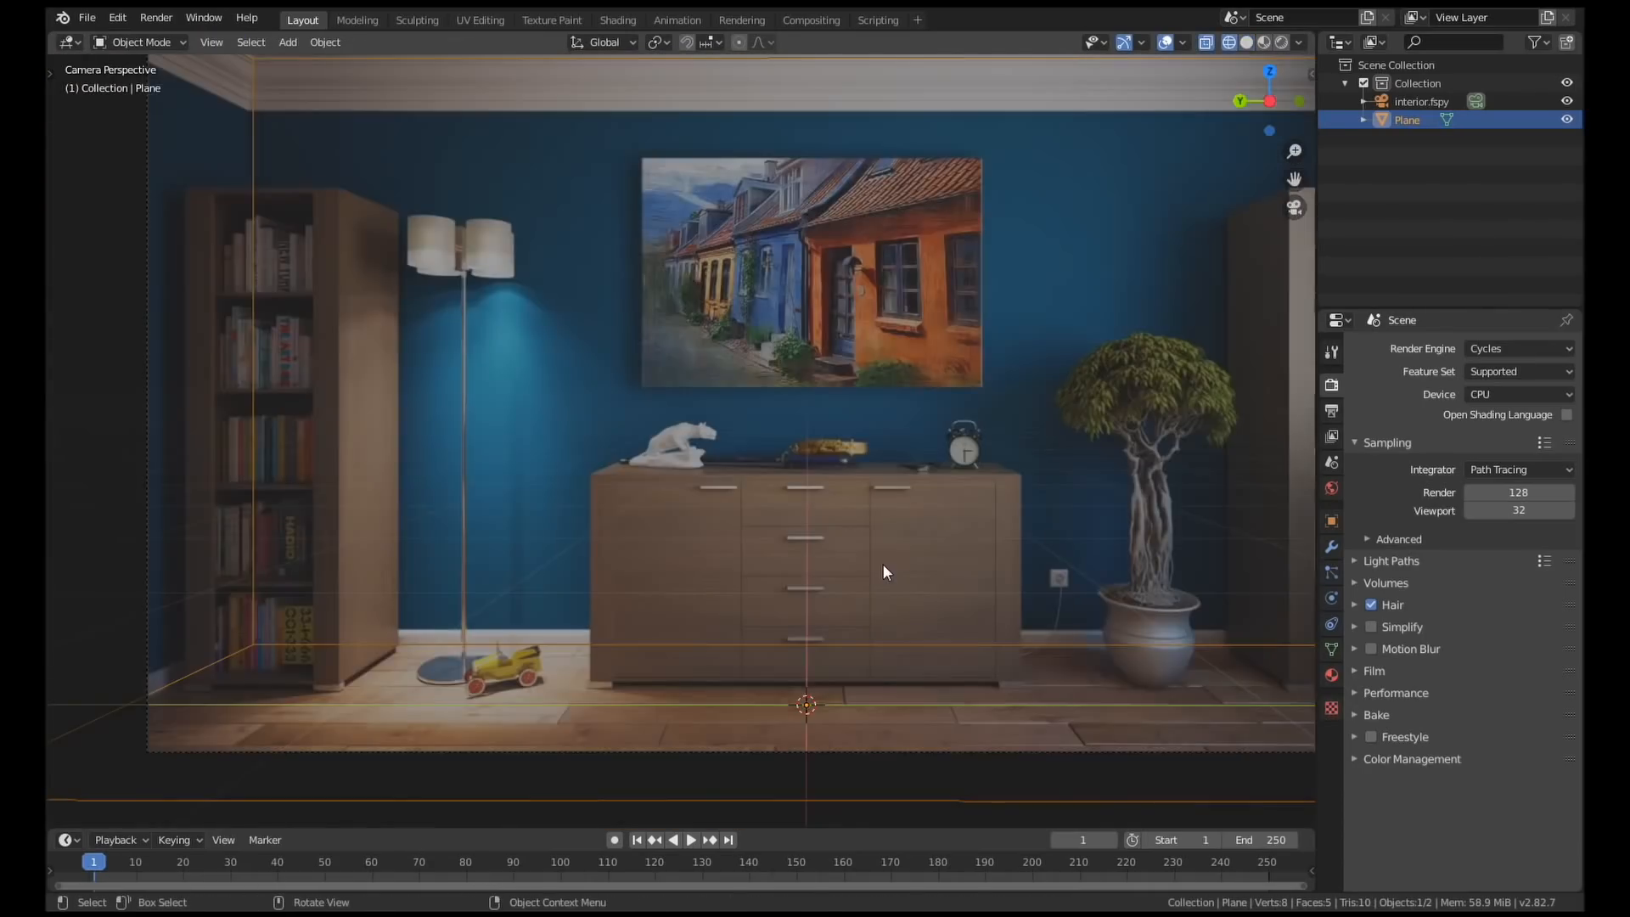
pyautogui.press('Tab')
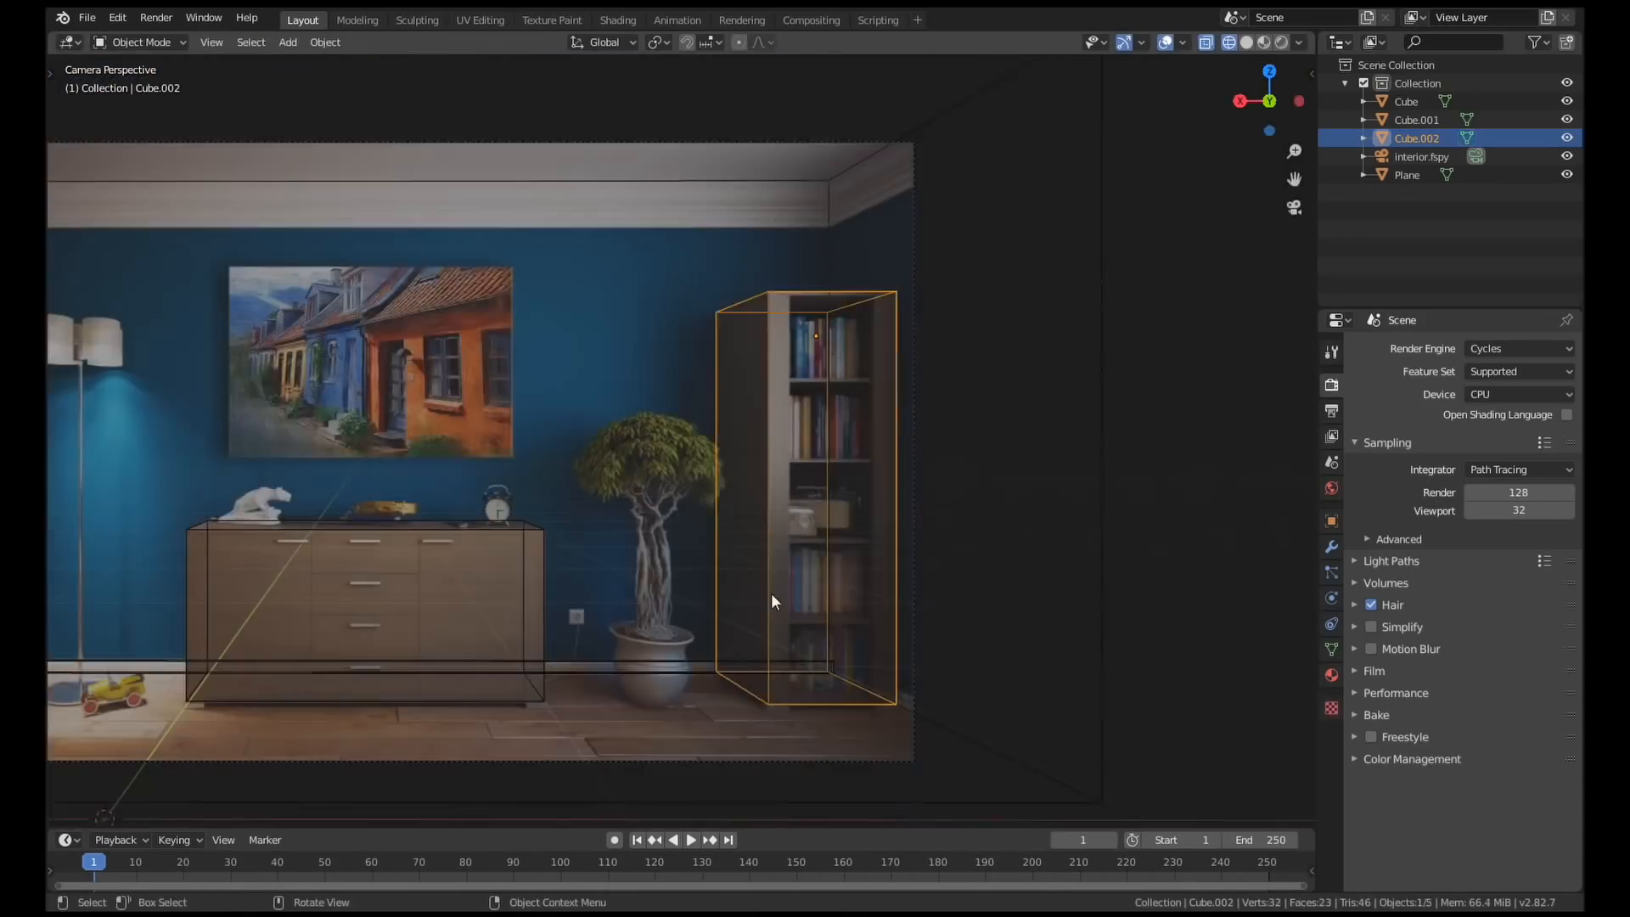
# - Drive the Canvas material's Bump node with a Voronoi Texture, with Invert enabled
pyautogui.click(617, 20)
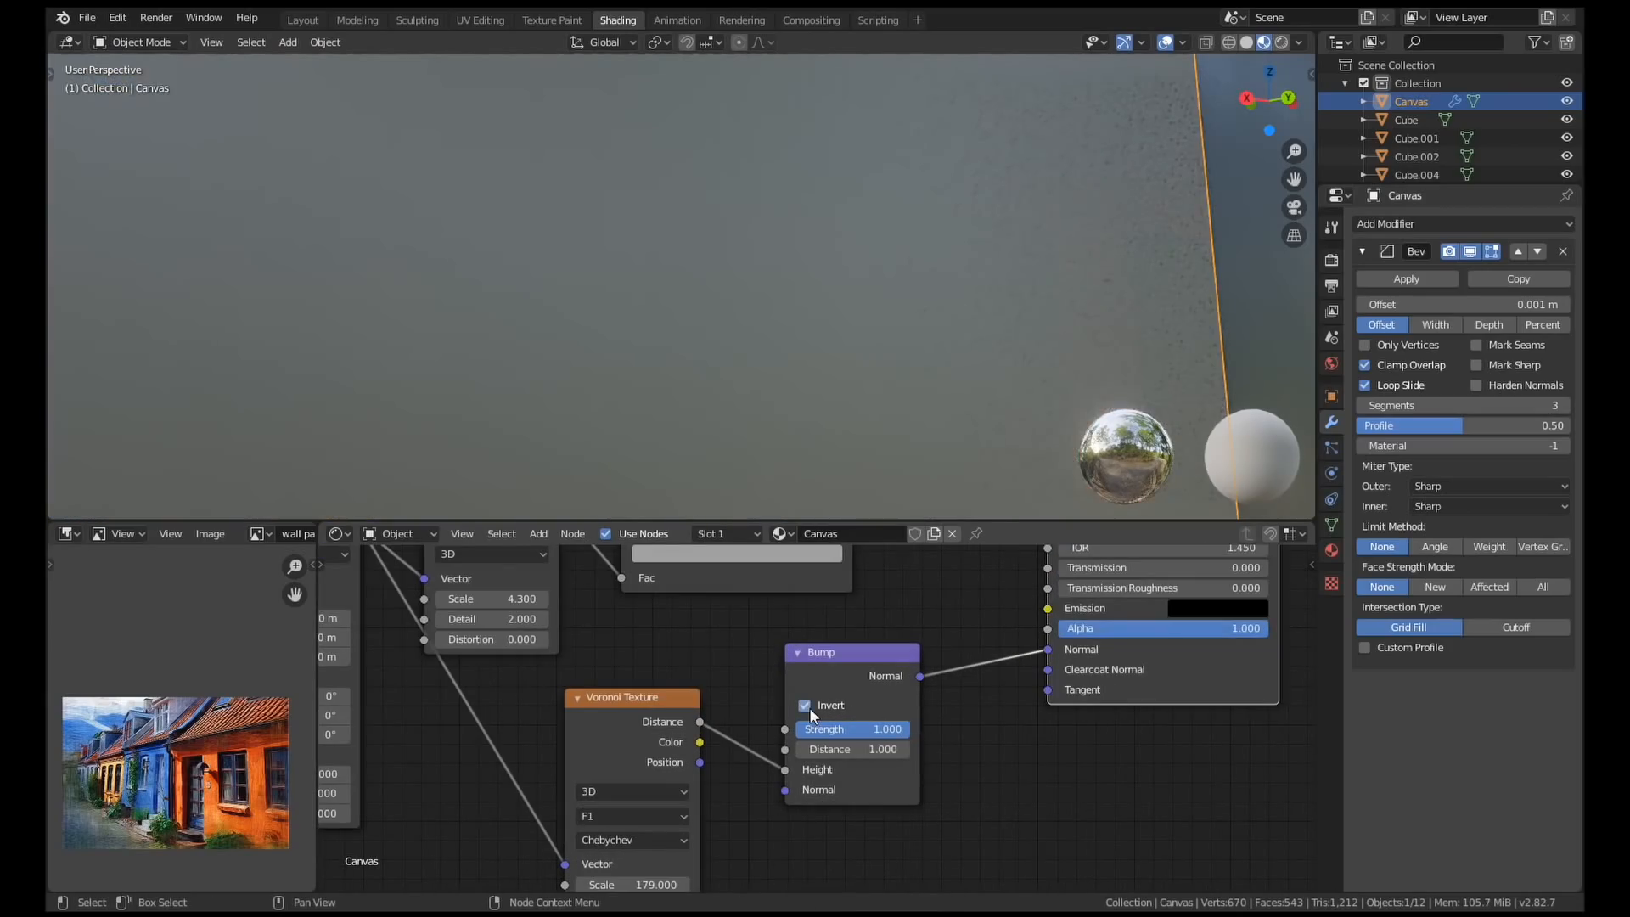
pyautogui.moveTo(852, 728); pyautogui.dragTo(811, 727)
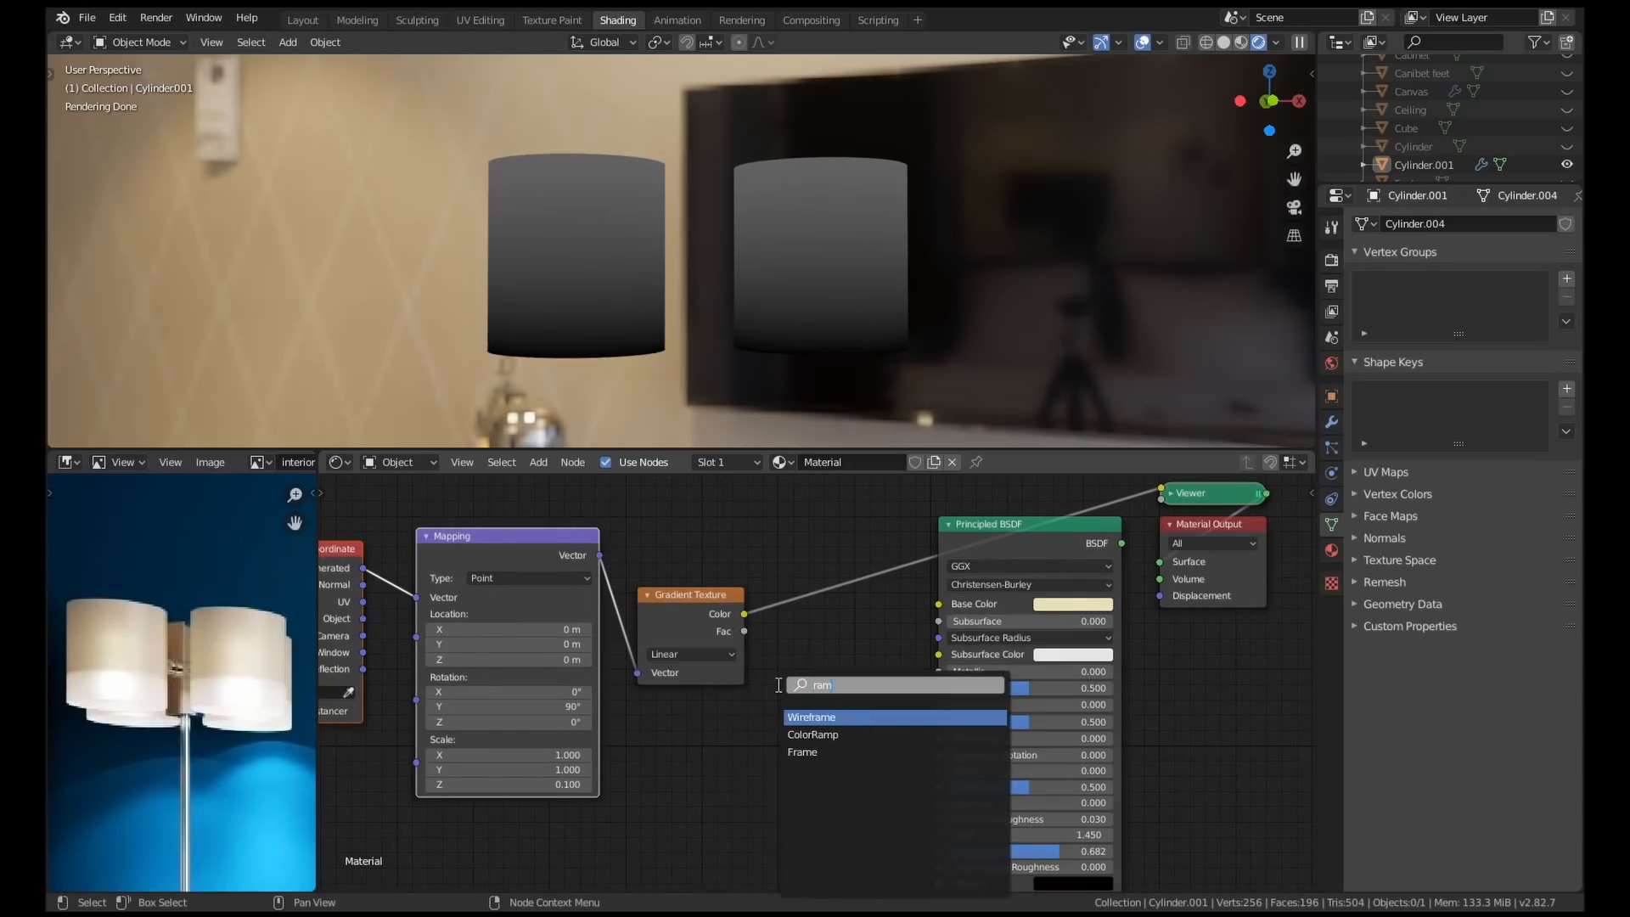
# - Add a ColorRamp after the shade Gradient Texture and drag its stops to darken the tops
pyautogui.click(813, 734)
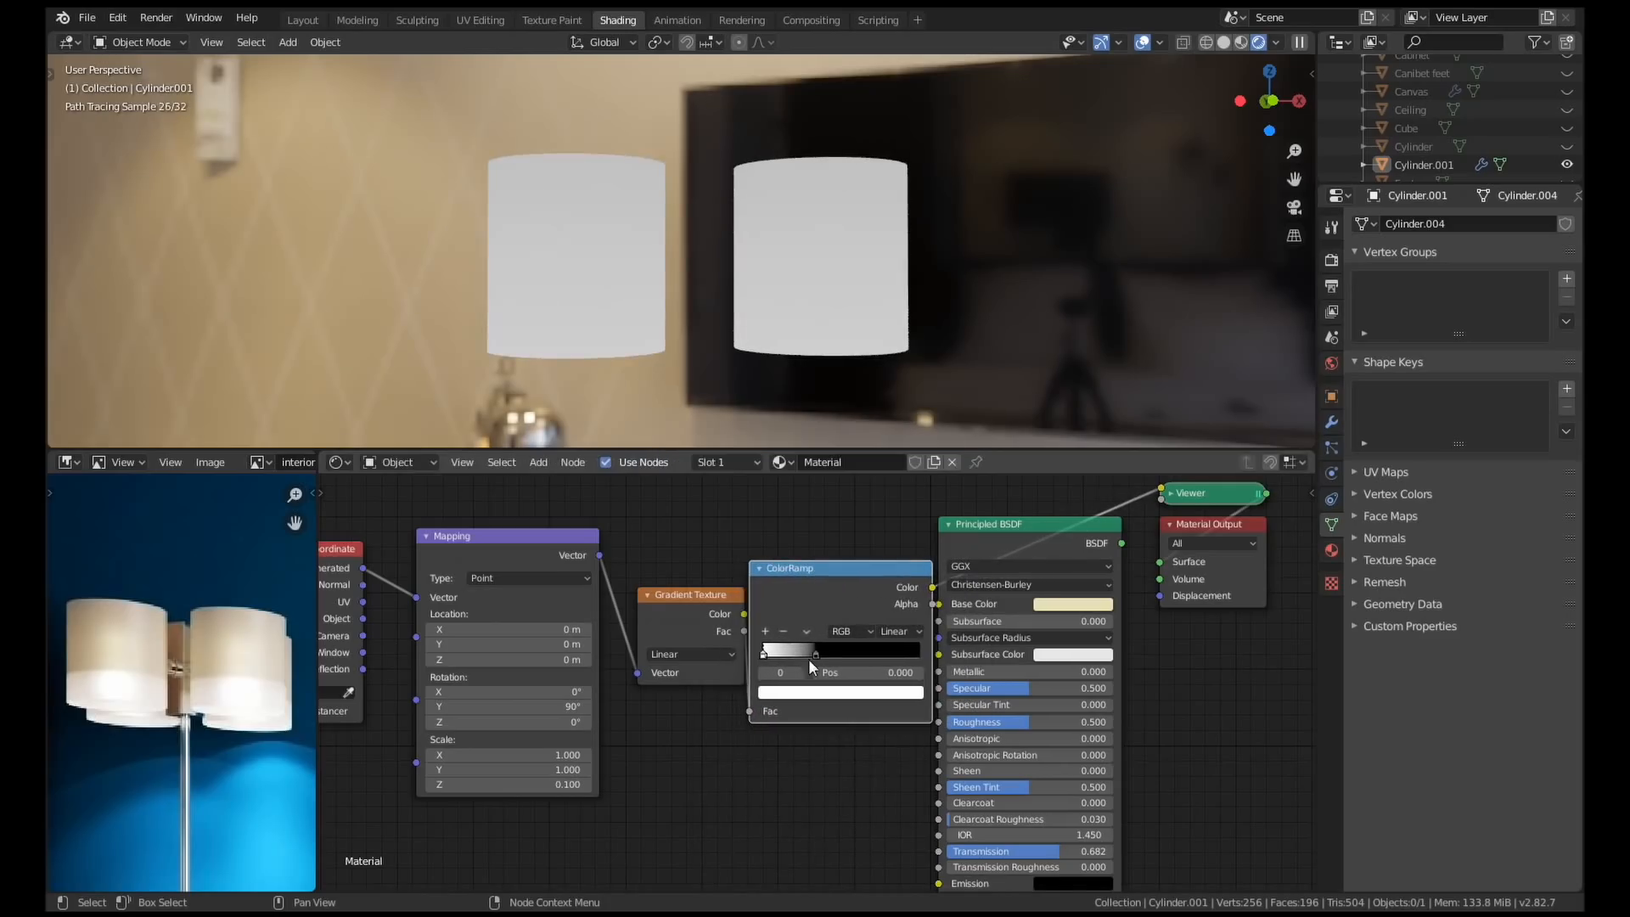
pyautogui.moveTo(815, 651); pyautogui.dragTo(769, 651)
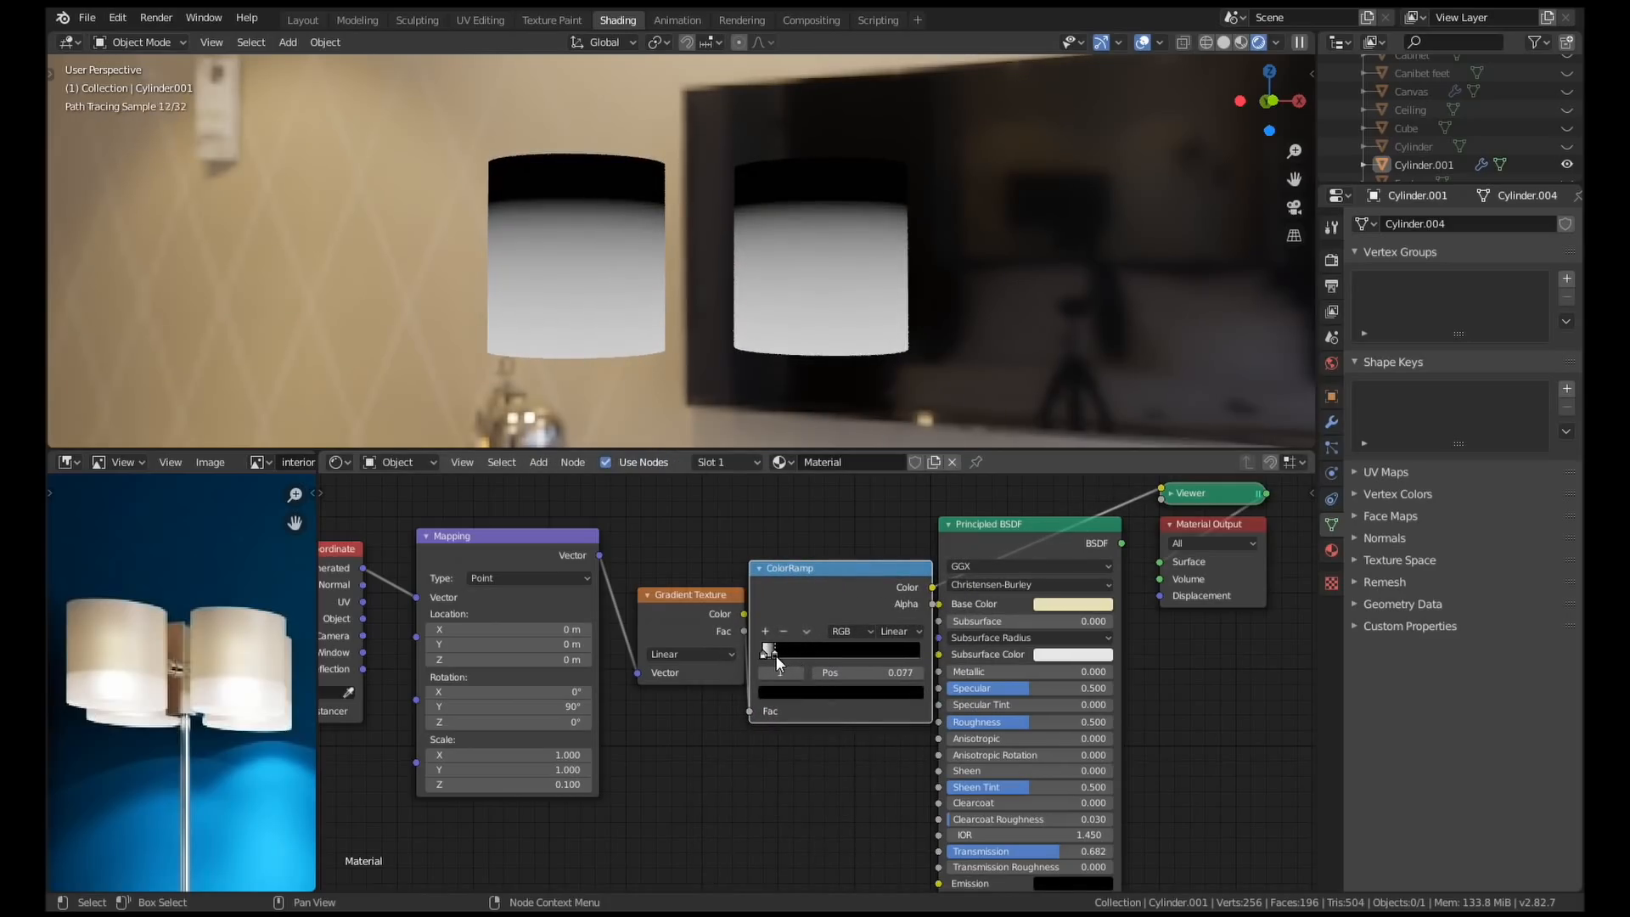
pyautogui.moveTo(790, 649); pyautogui.dragTo(769, 649)
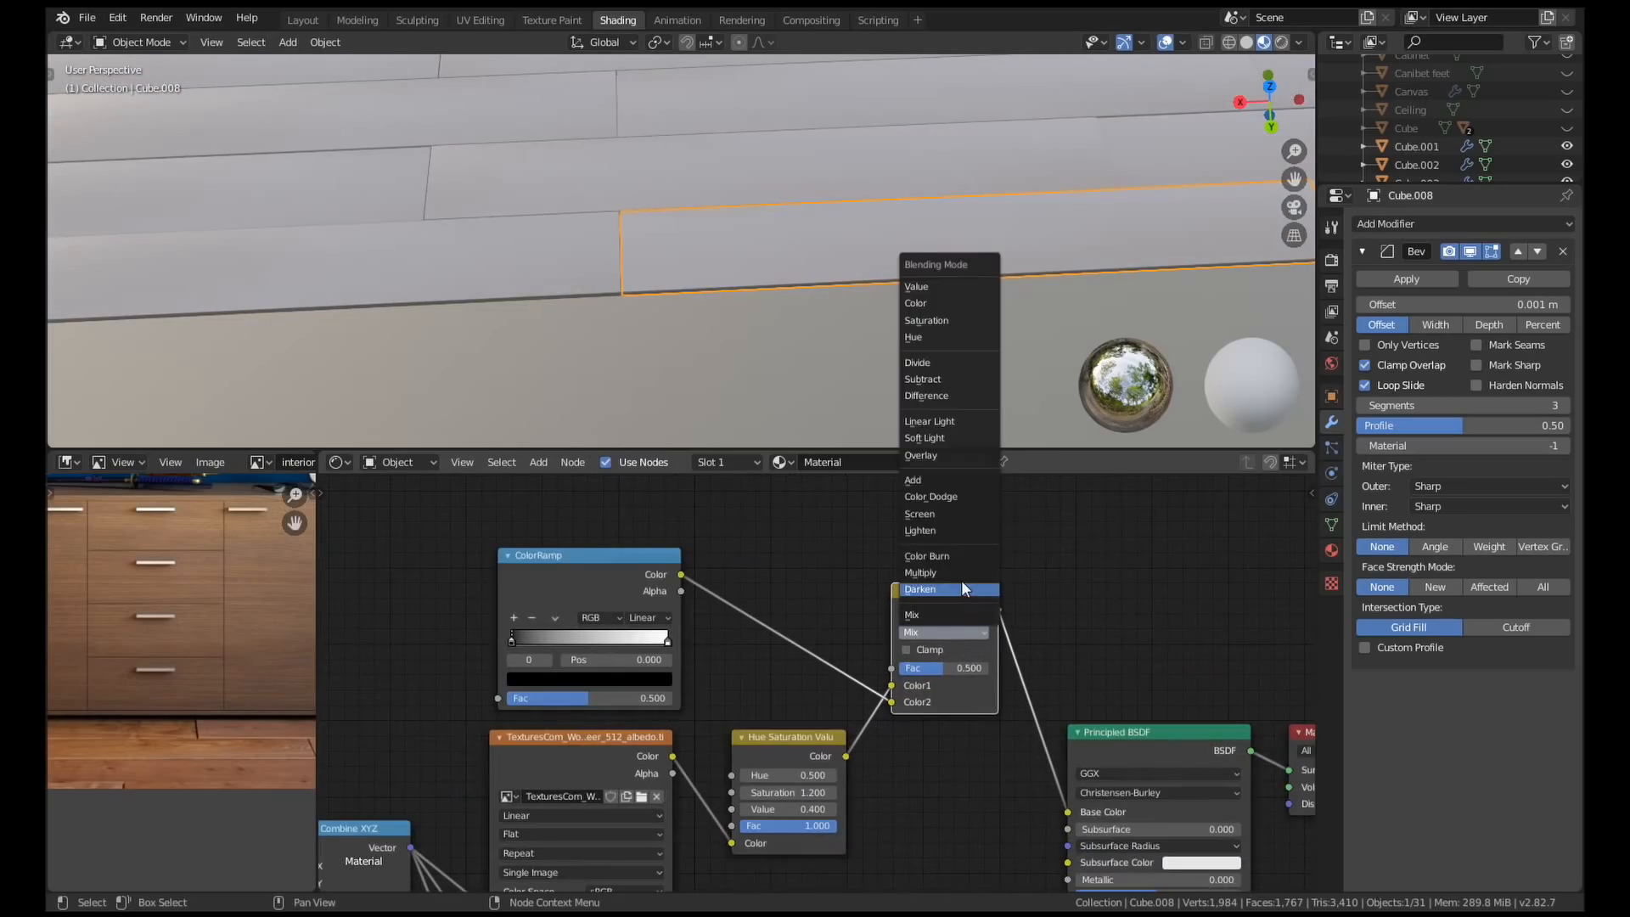
# - Set the plank colour mix to Overlay and adjust the ColorRamp wood tones
pyautogui.click(921, 455)
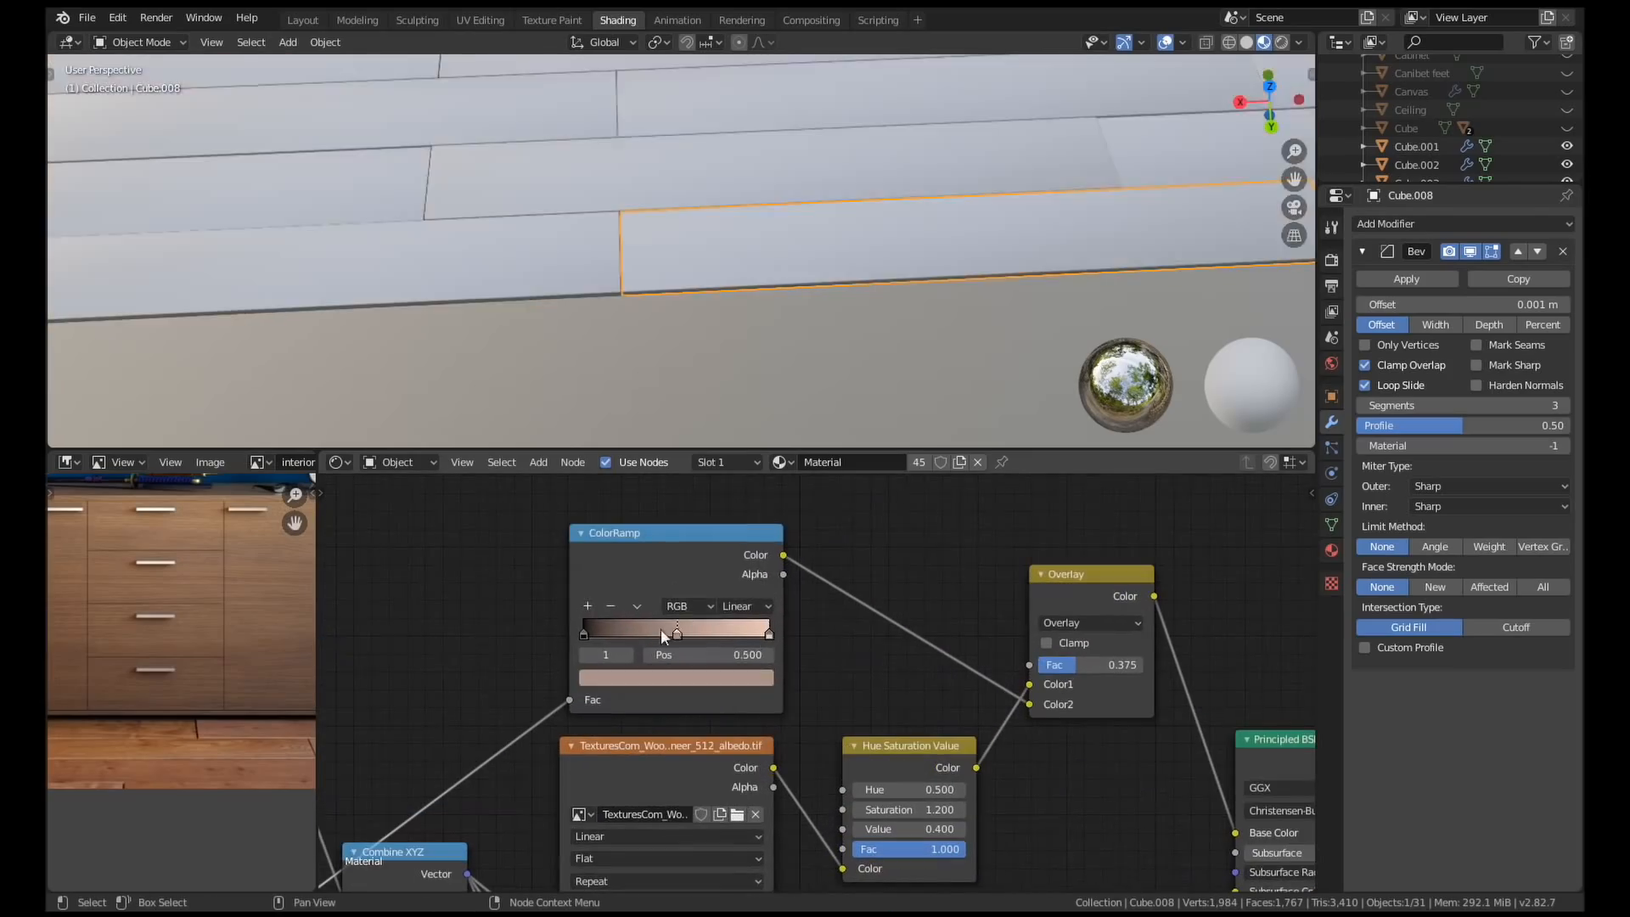
pyautogui.moveTo(675, 633); pyautogui.dragTo(723, 633)
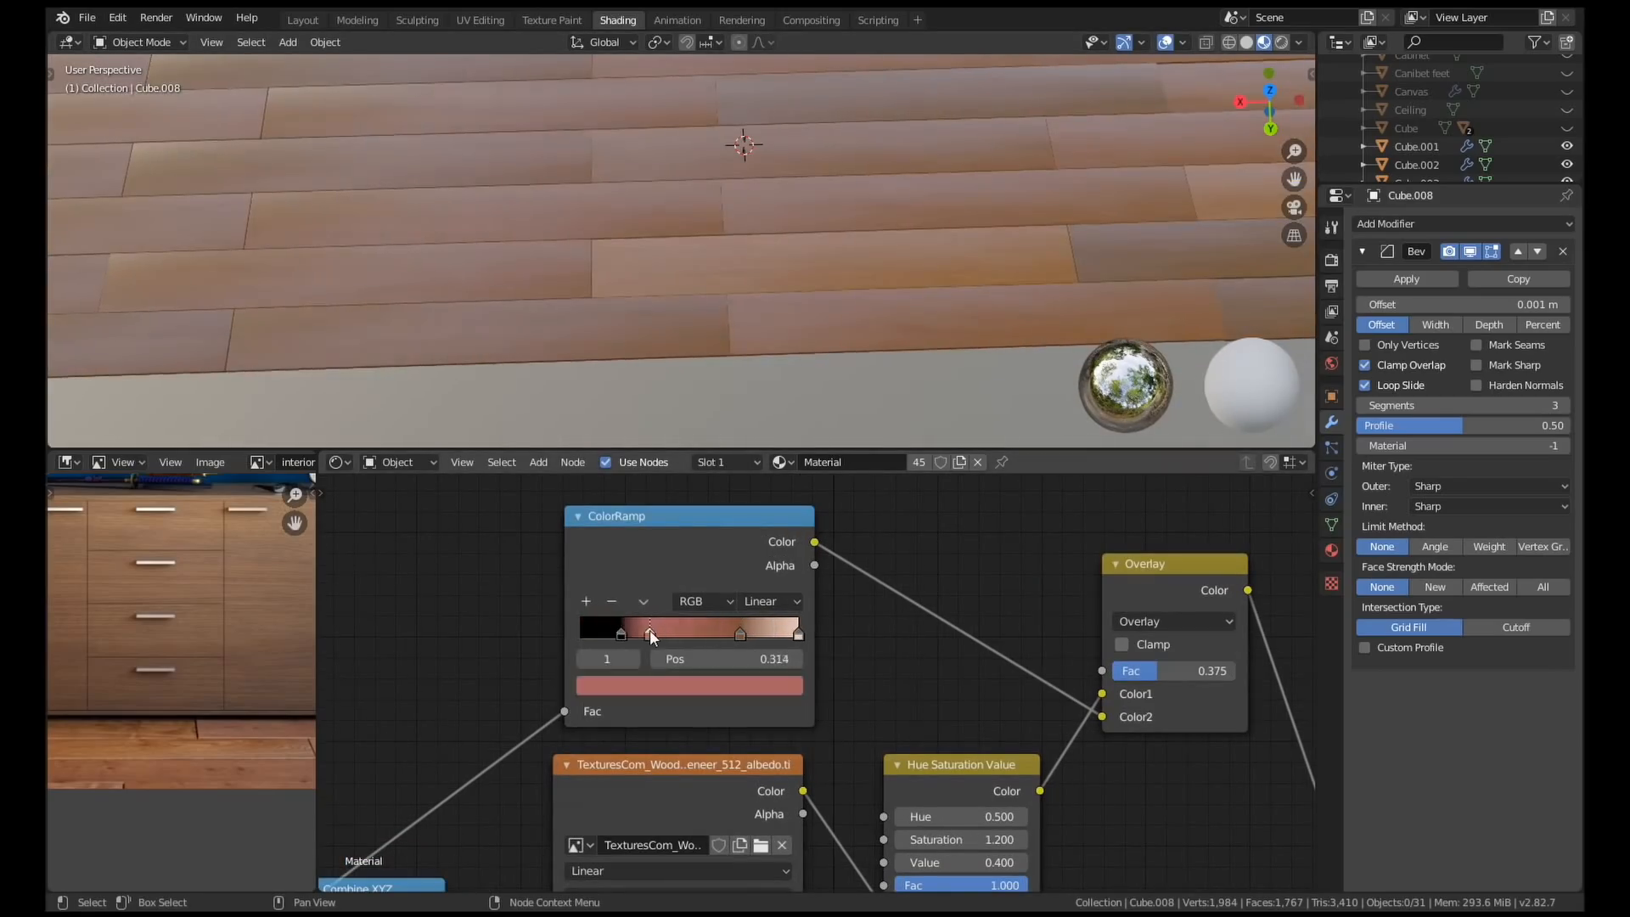
# - Model the clock body from a cylinder rotated 90° on X, with a Metallic 1 sphere bell
pyautogui.click(302, 19)
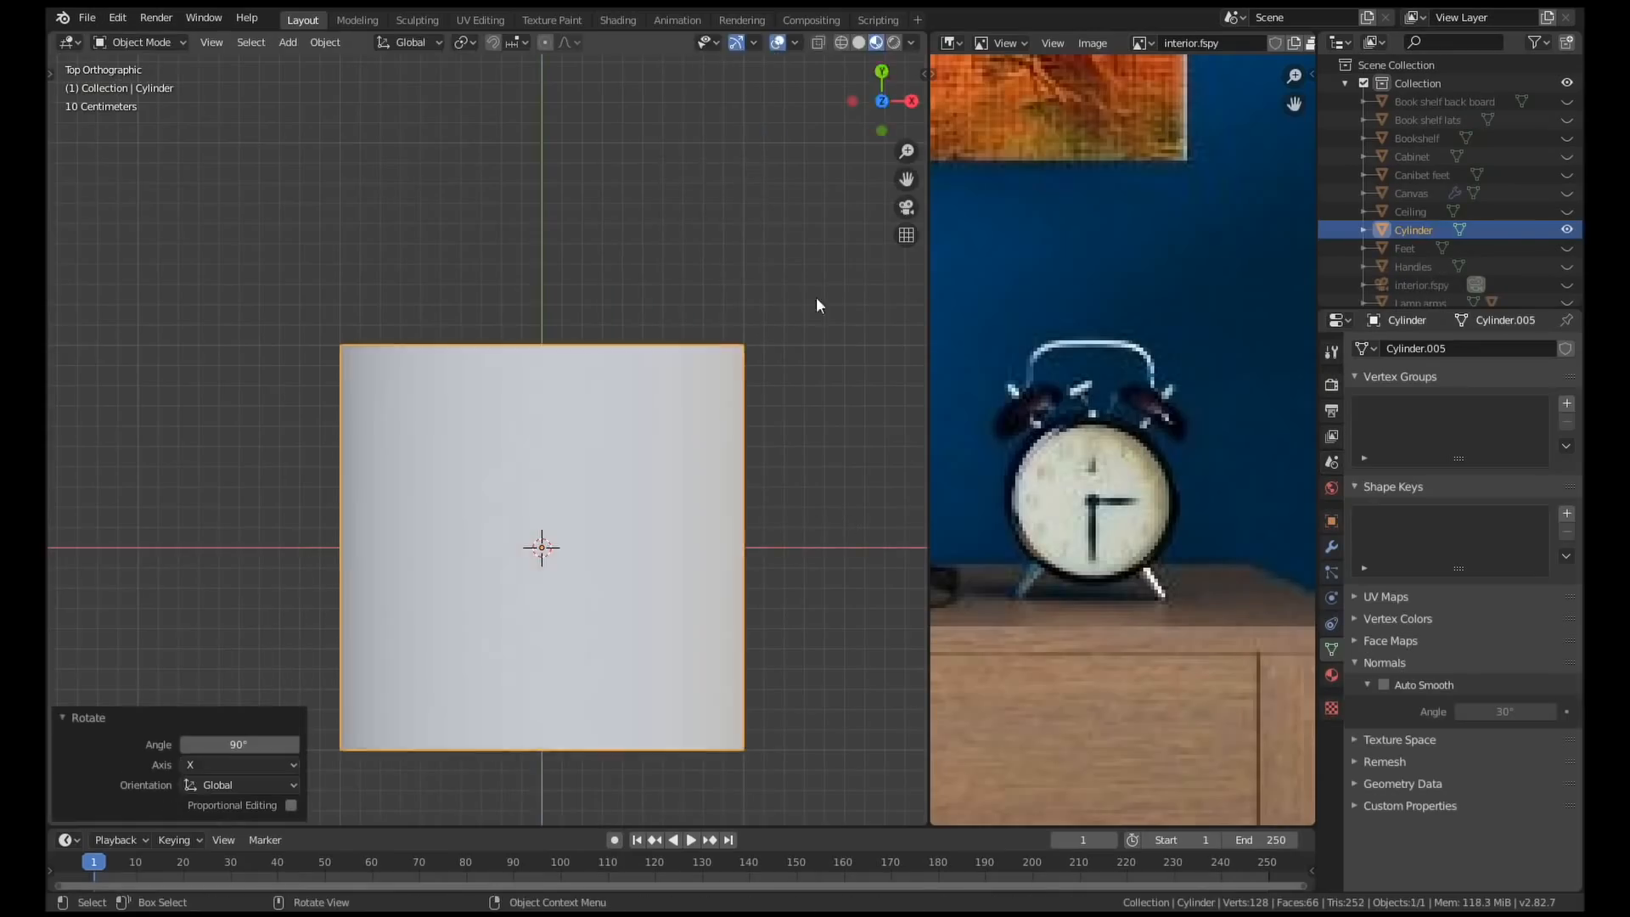
pyautogui.press('Tab')
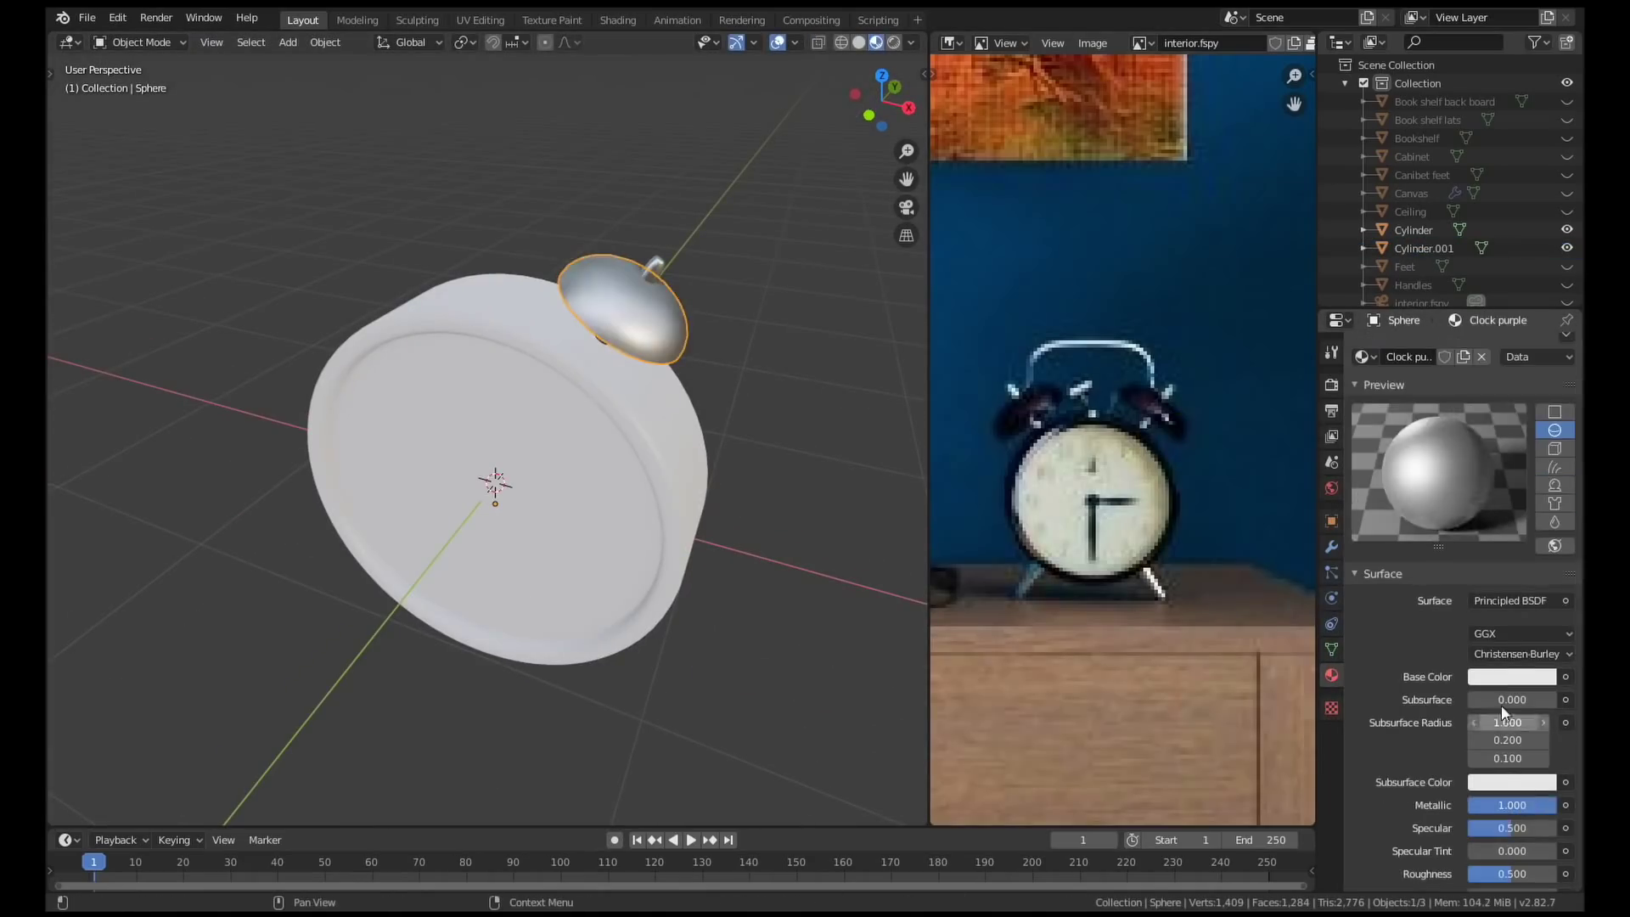
pyautogui.press('Tab')
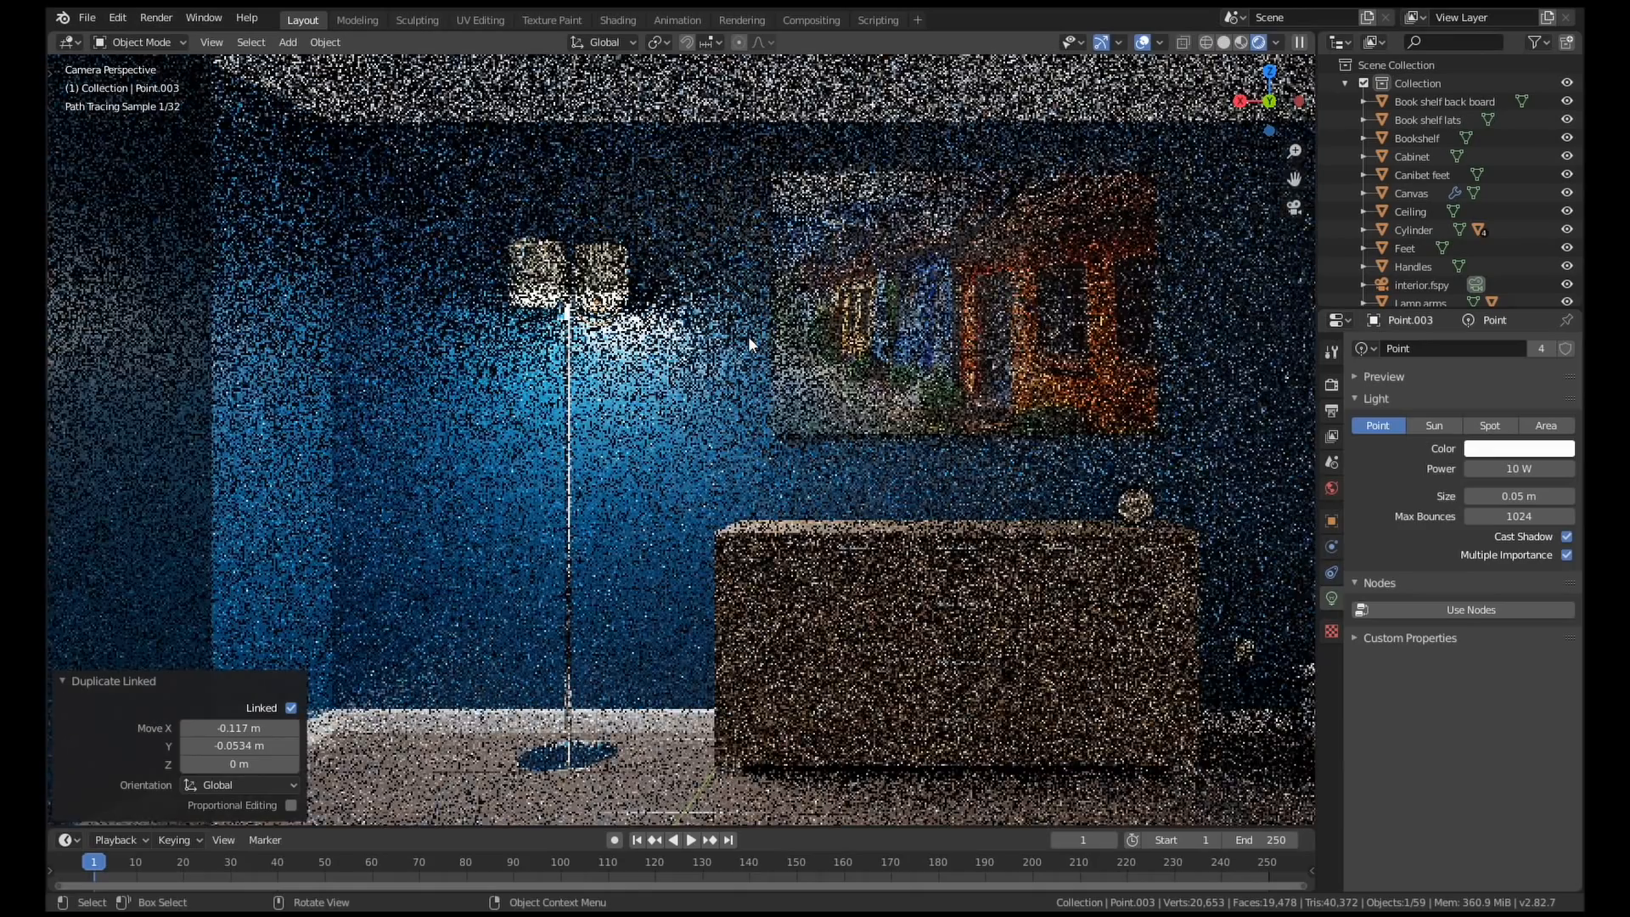
# - Give the duplicated point light an IES Texture profile at Strength 0.3
pyautogui.click(616, 20)
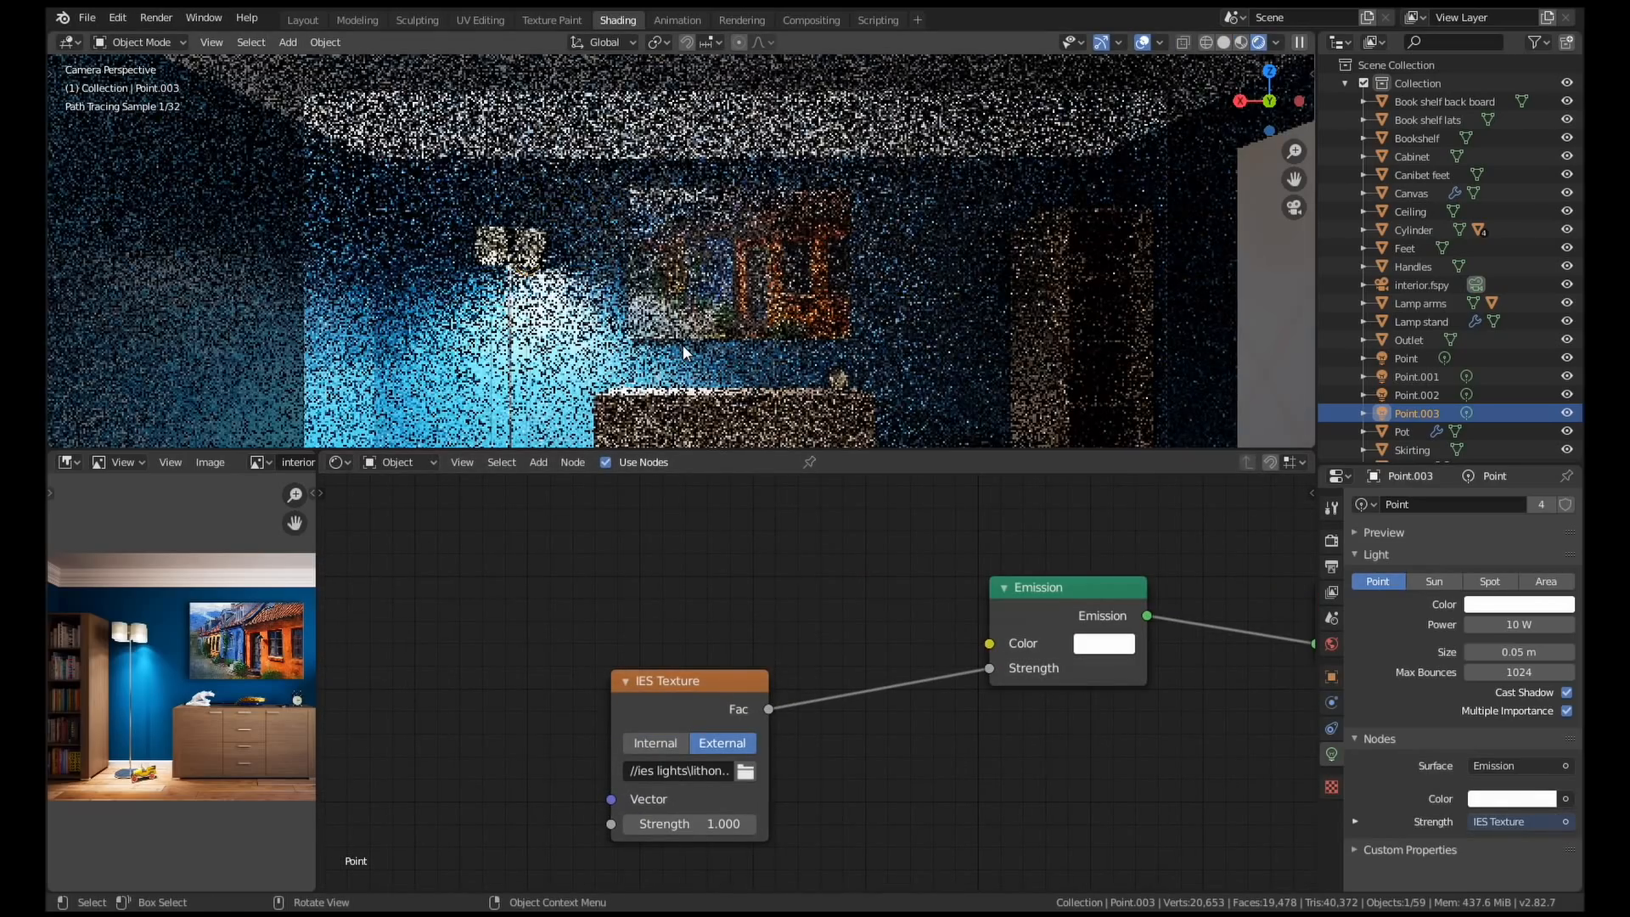
pyautogui.click(687, 824)
pyautogui.write('0.300')
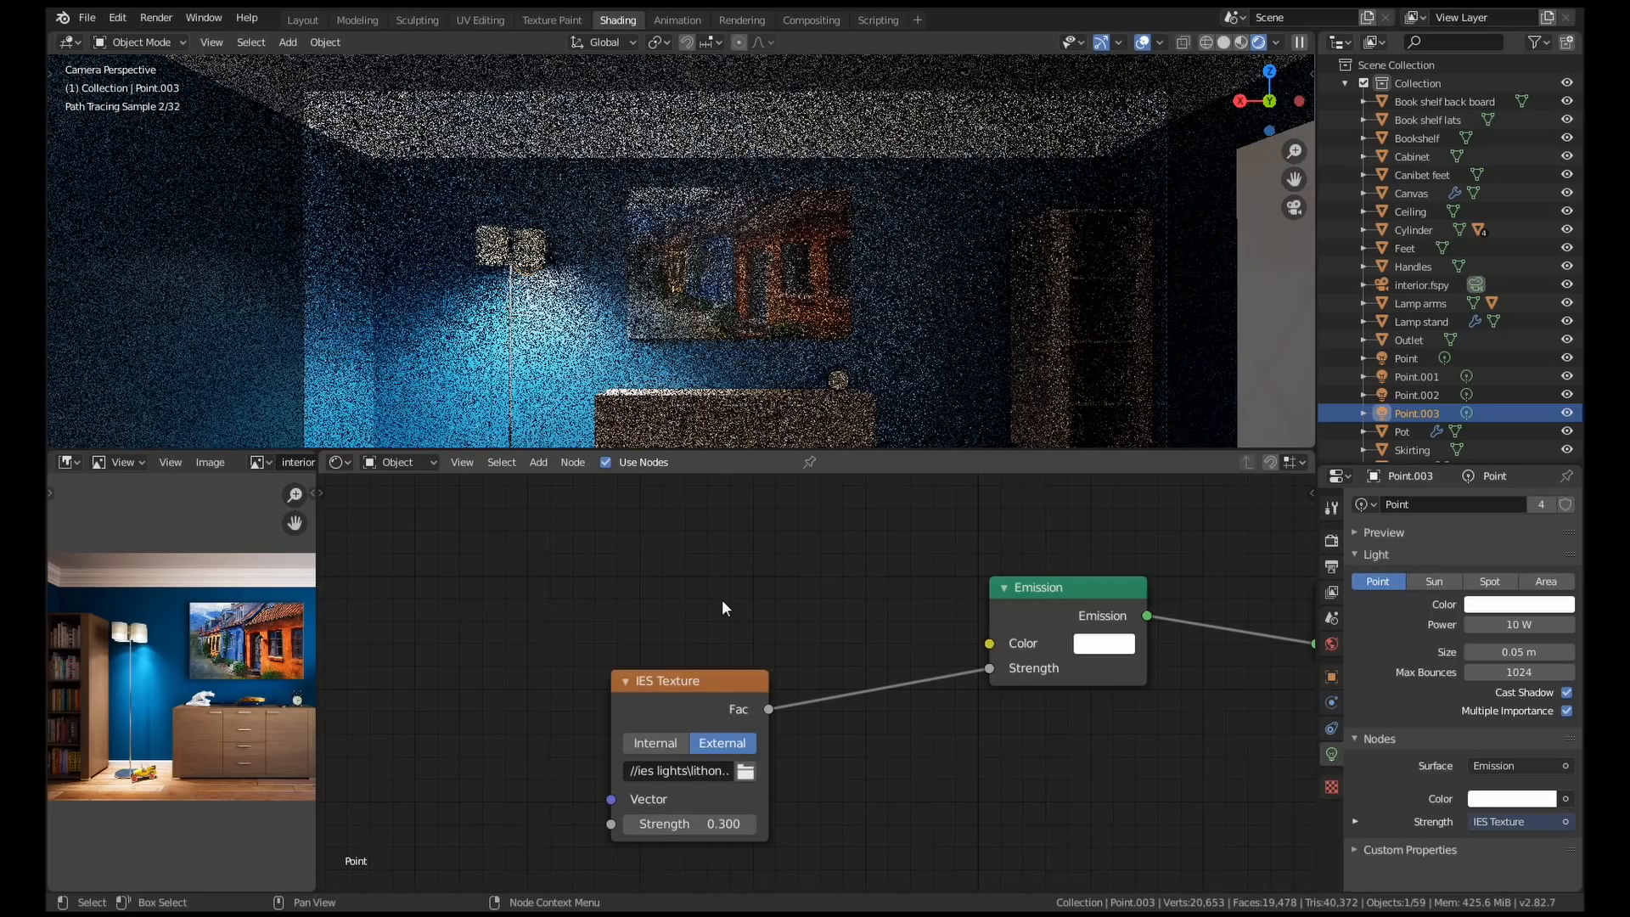
pyautogui.click(301, 19)
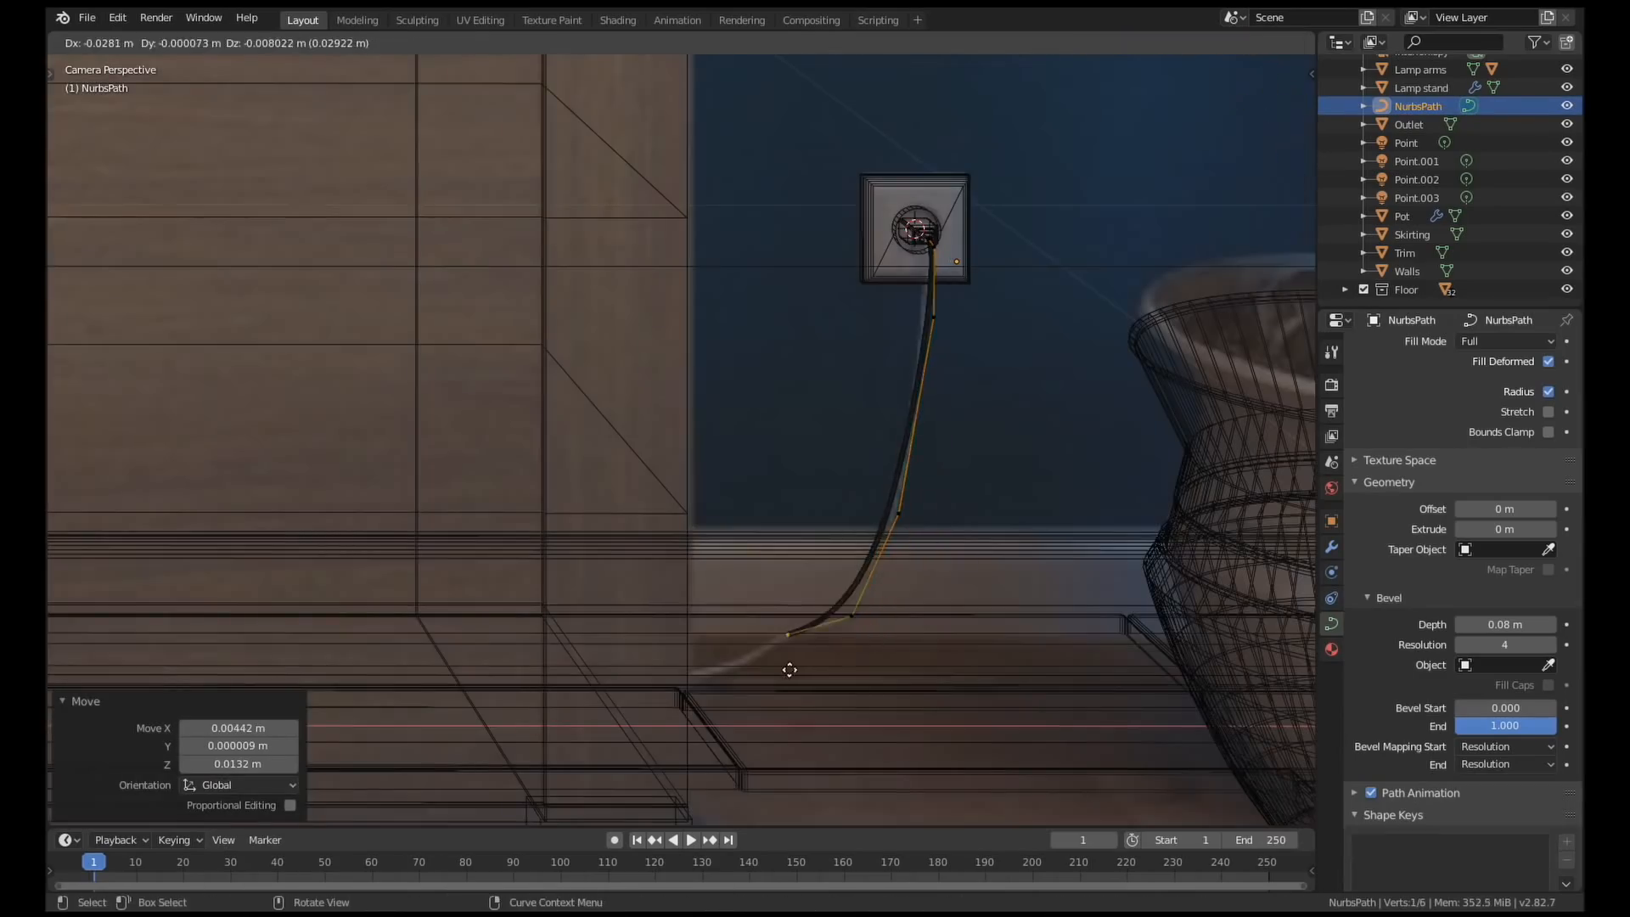
# - Shape the NURBS cable's control points down the wall and along the floor
pyautogui.press('Tab')
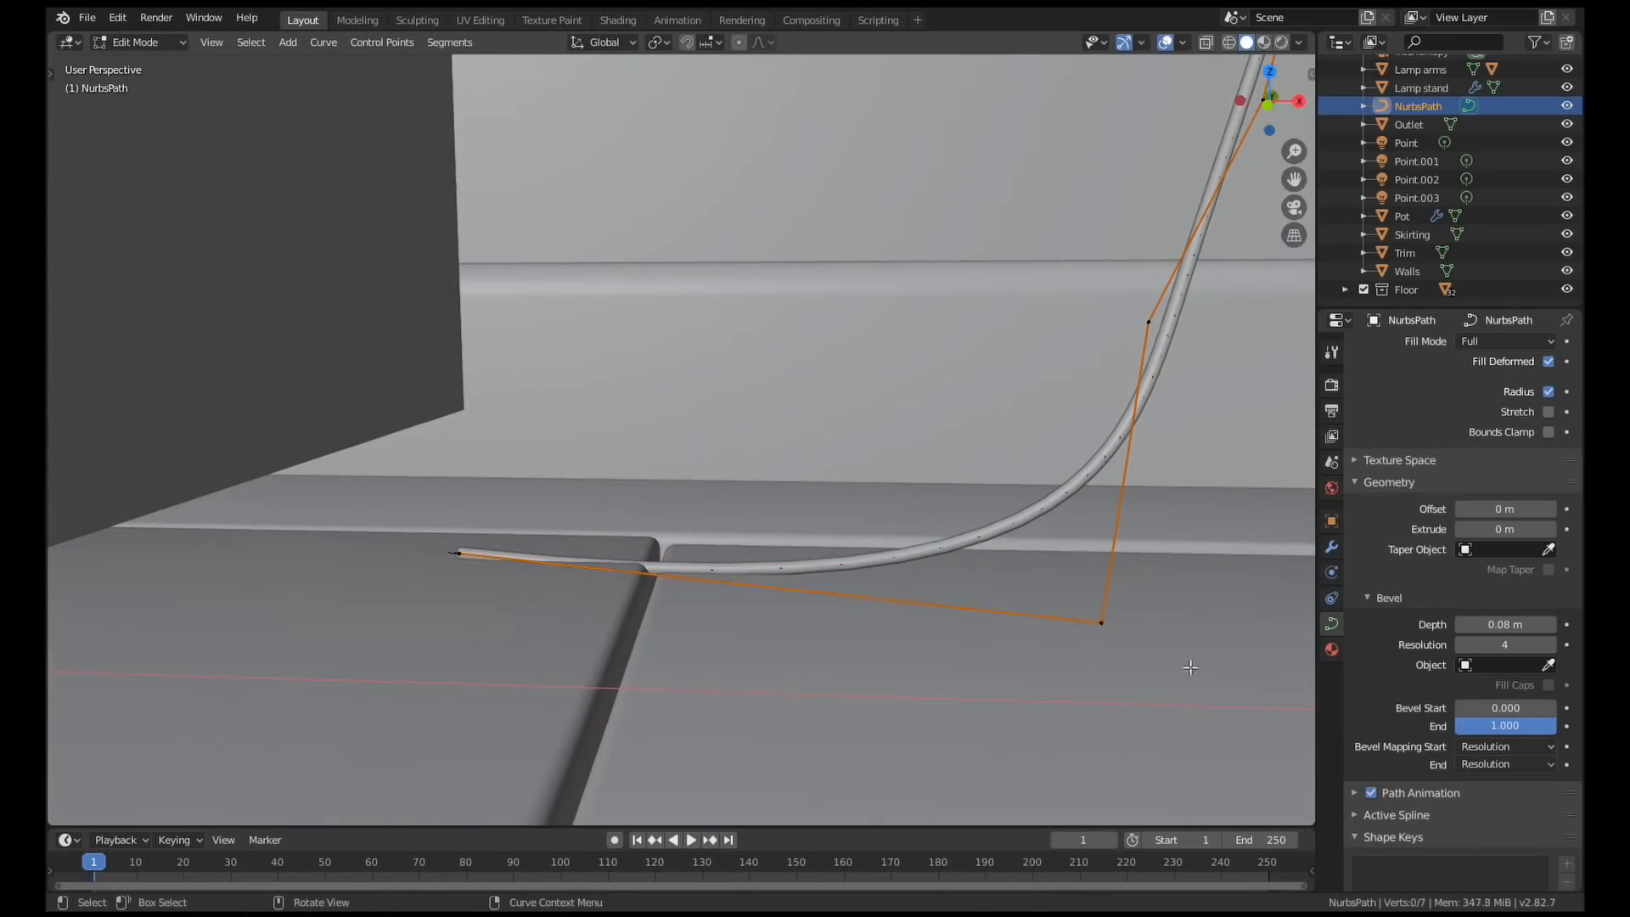
pyautogui.click(617, 20)
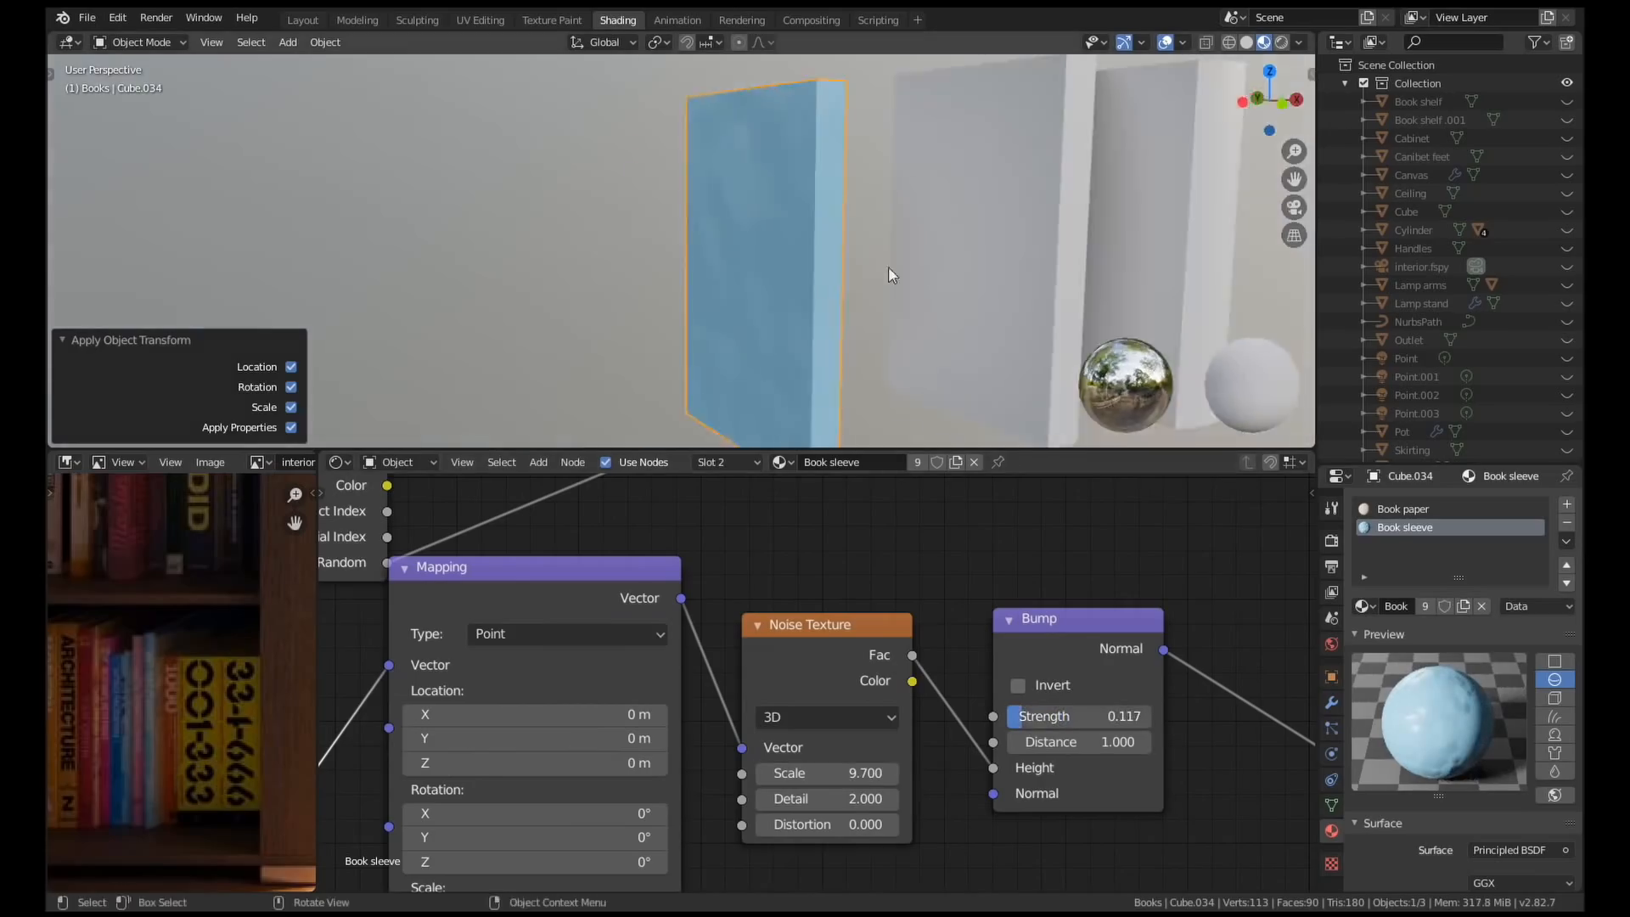
# - Move the spine UVs onto a title in book titles.png and add another UV map
pyautogui.click(478, 20)
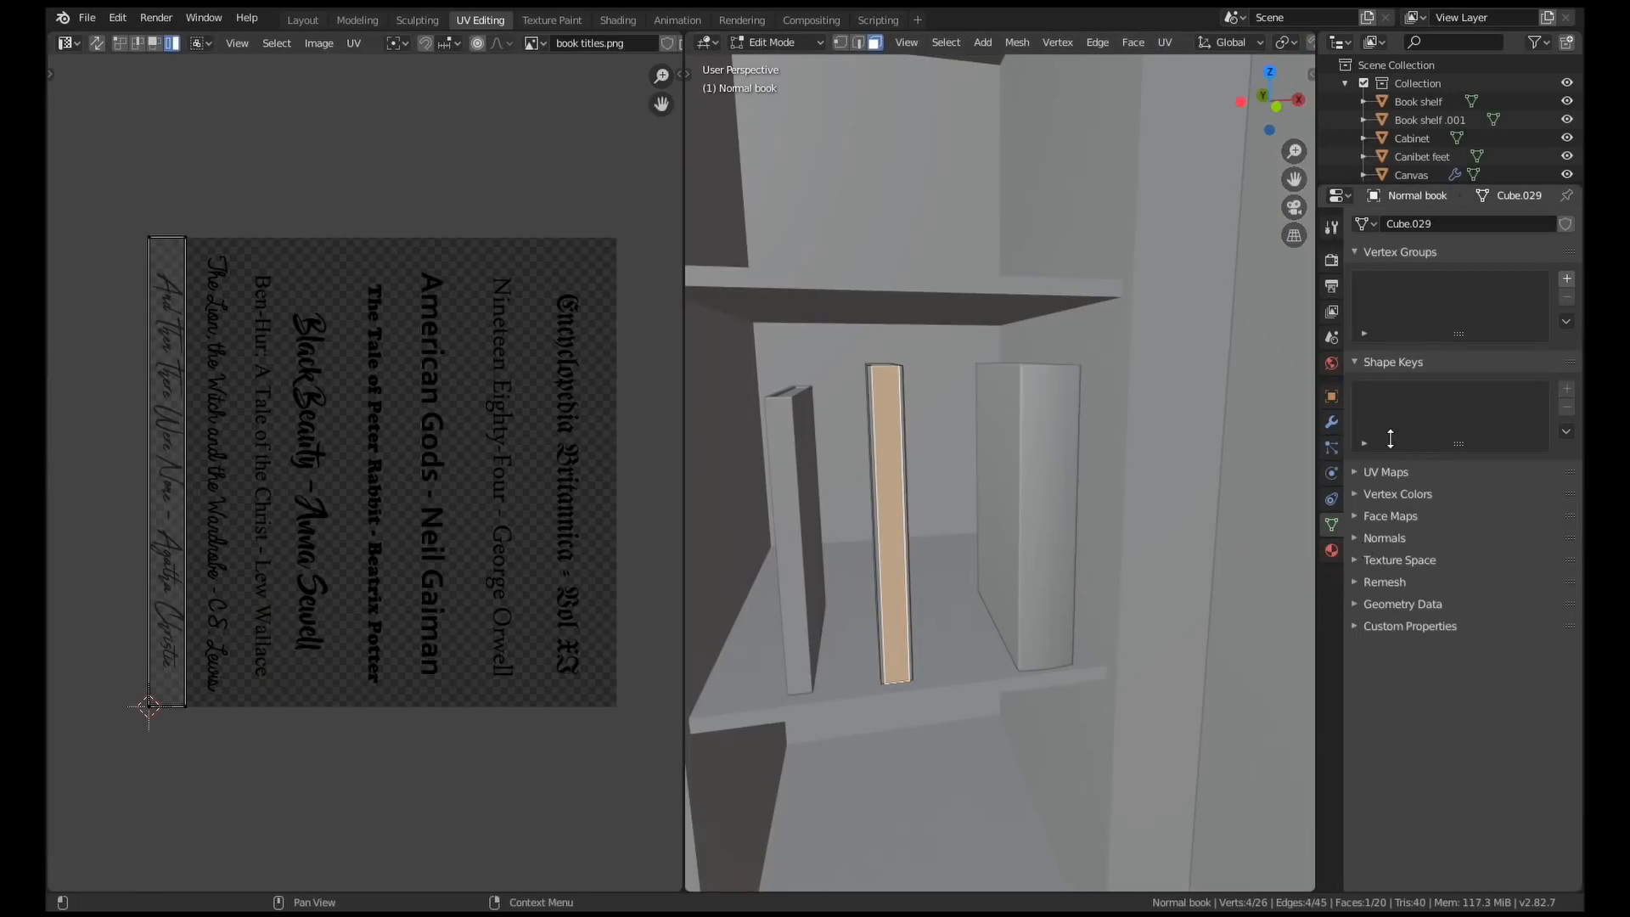
pyautogui.moveTo(166, 468); pyautogui.dragTo(217, 468)
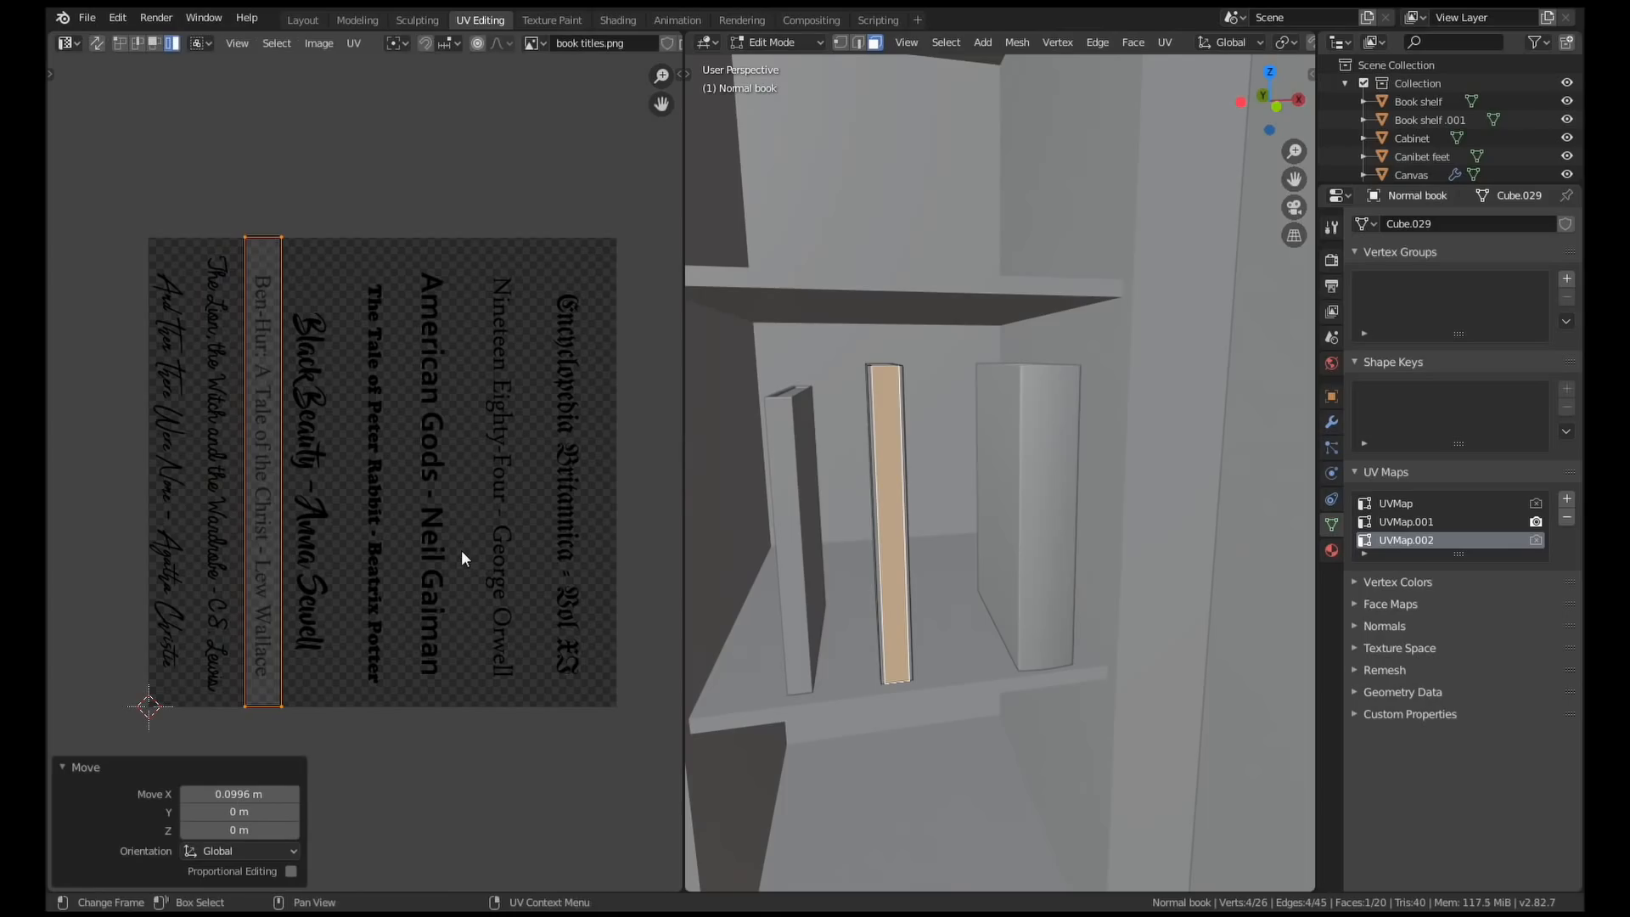
pyautogui.click(1565, 498)
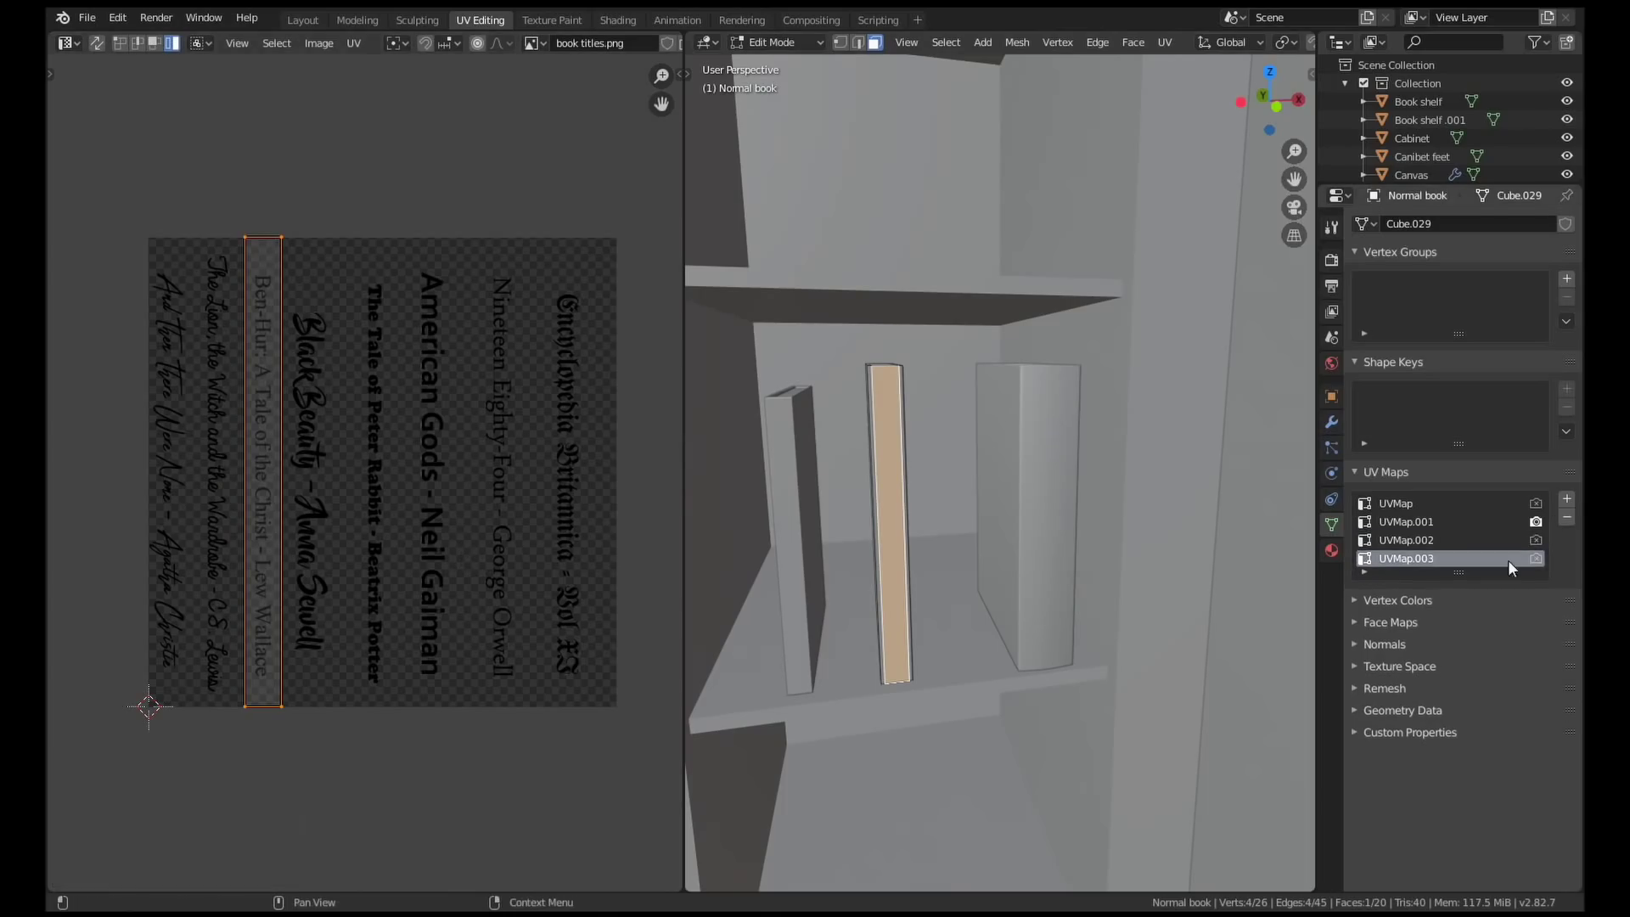
pyautogui.click(617, 19)
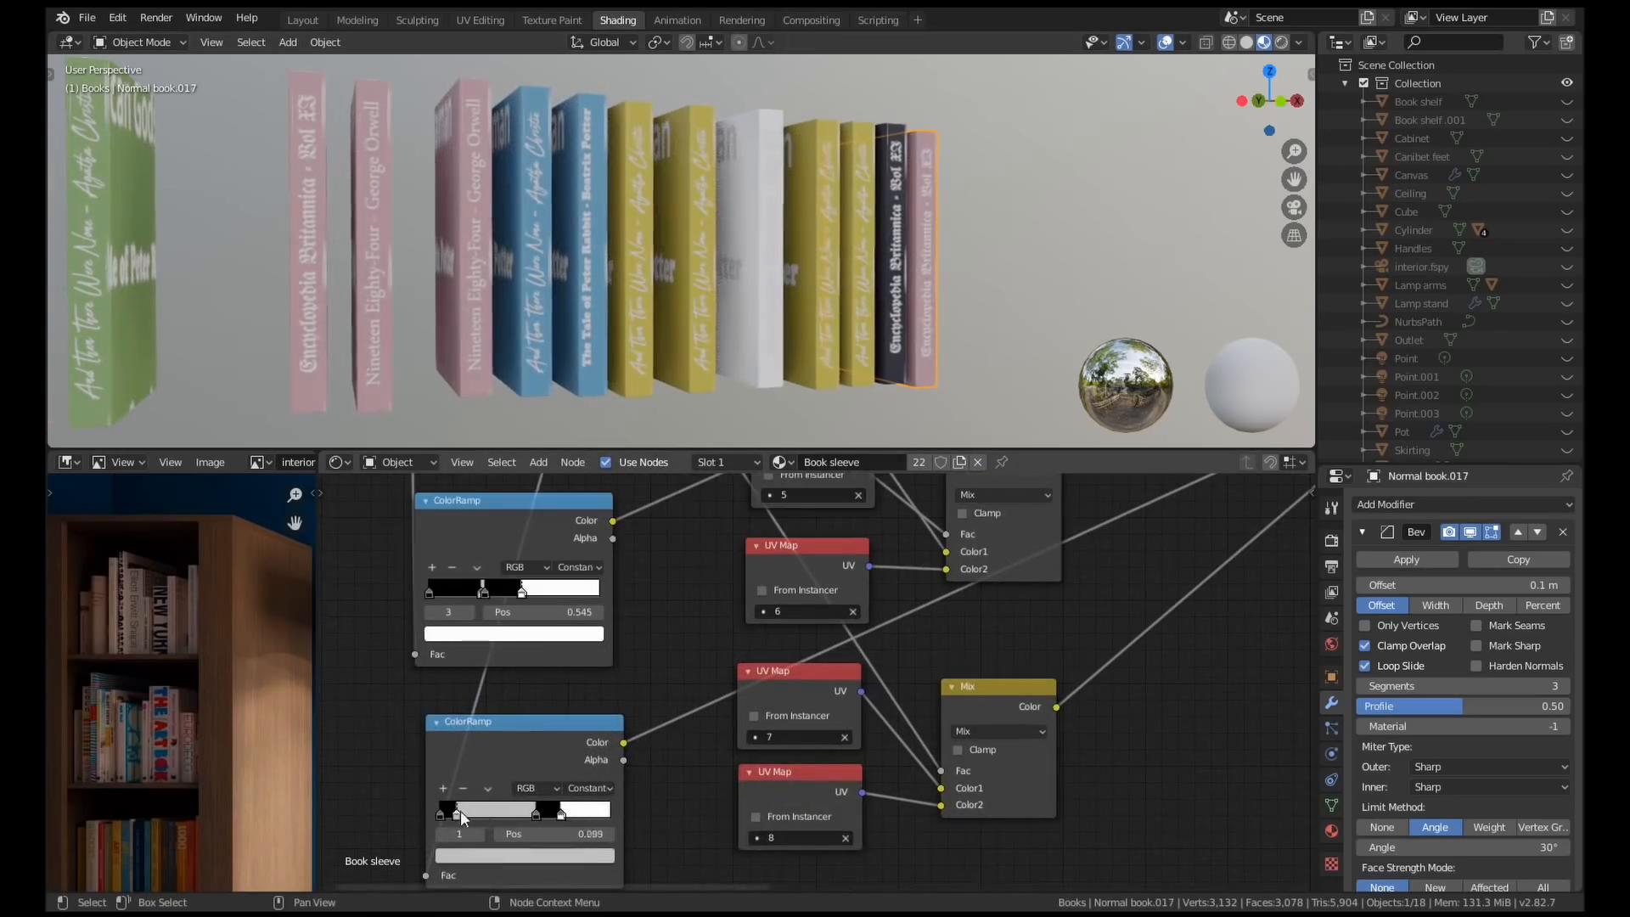
# - Switch UV Map nodes and sleeve colours in the Book sleeve material with Object Info Random
pyautogui.scroll(-3)
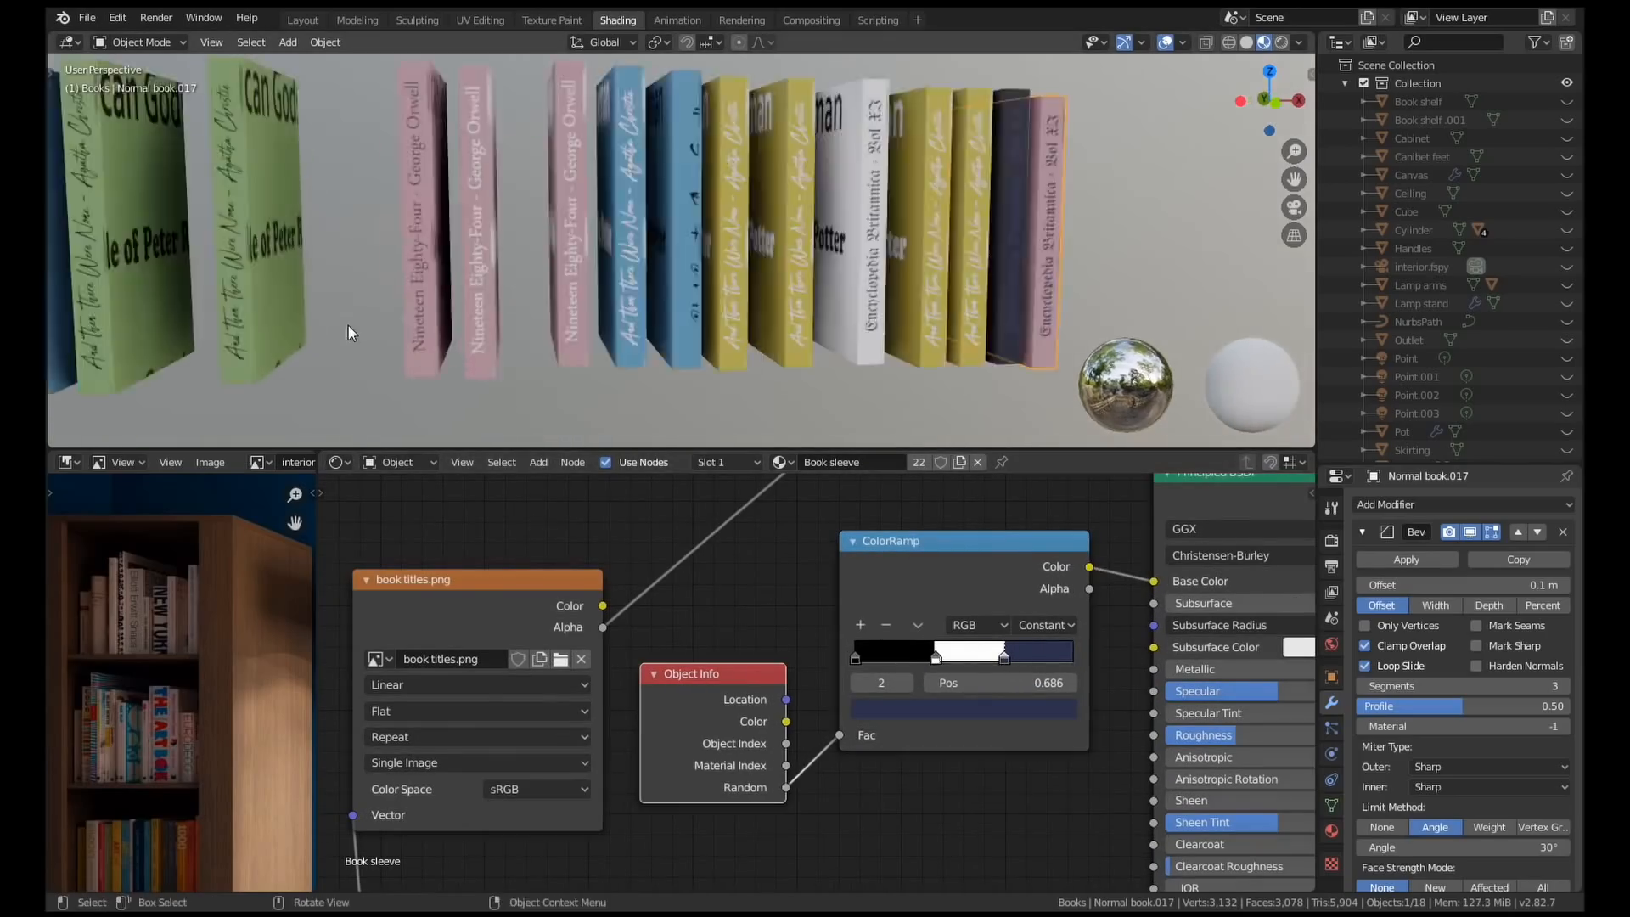
pyautogui.click(301, 20)
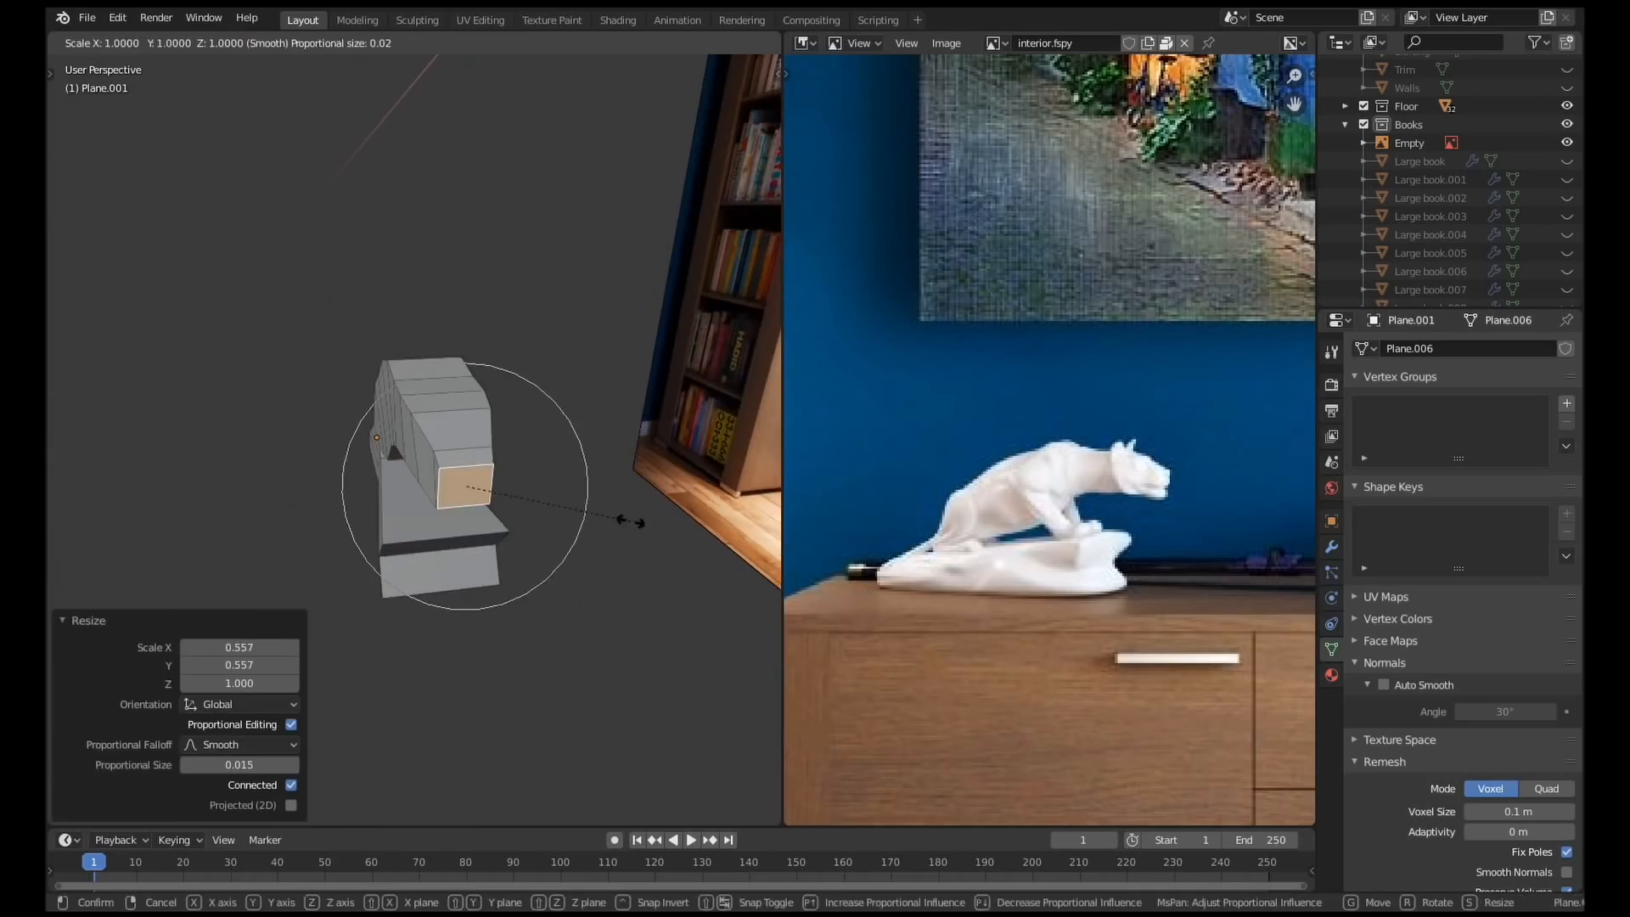
# - Resize parts of the blocky statue mesh with proportional editing toward the crouching pose
pyautogui.click(416, 19)
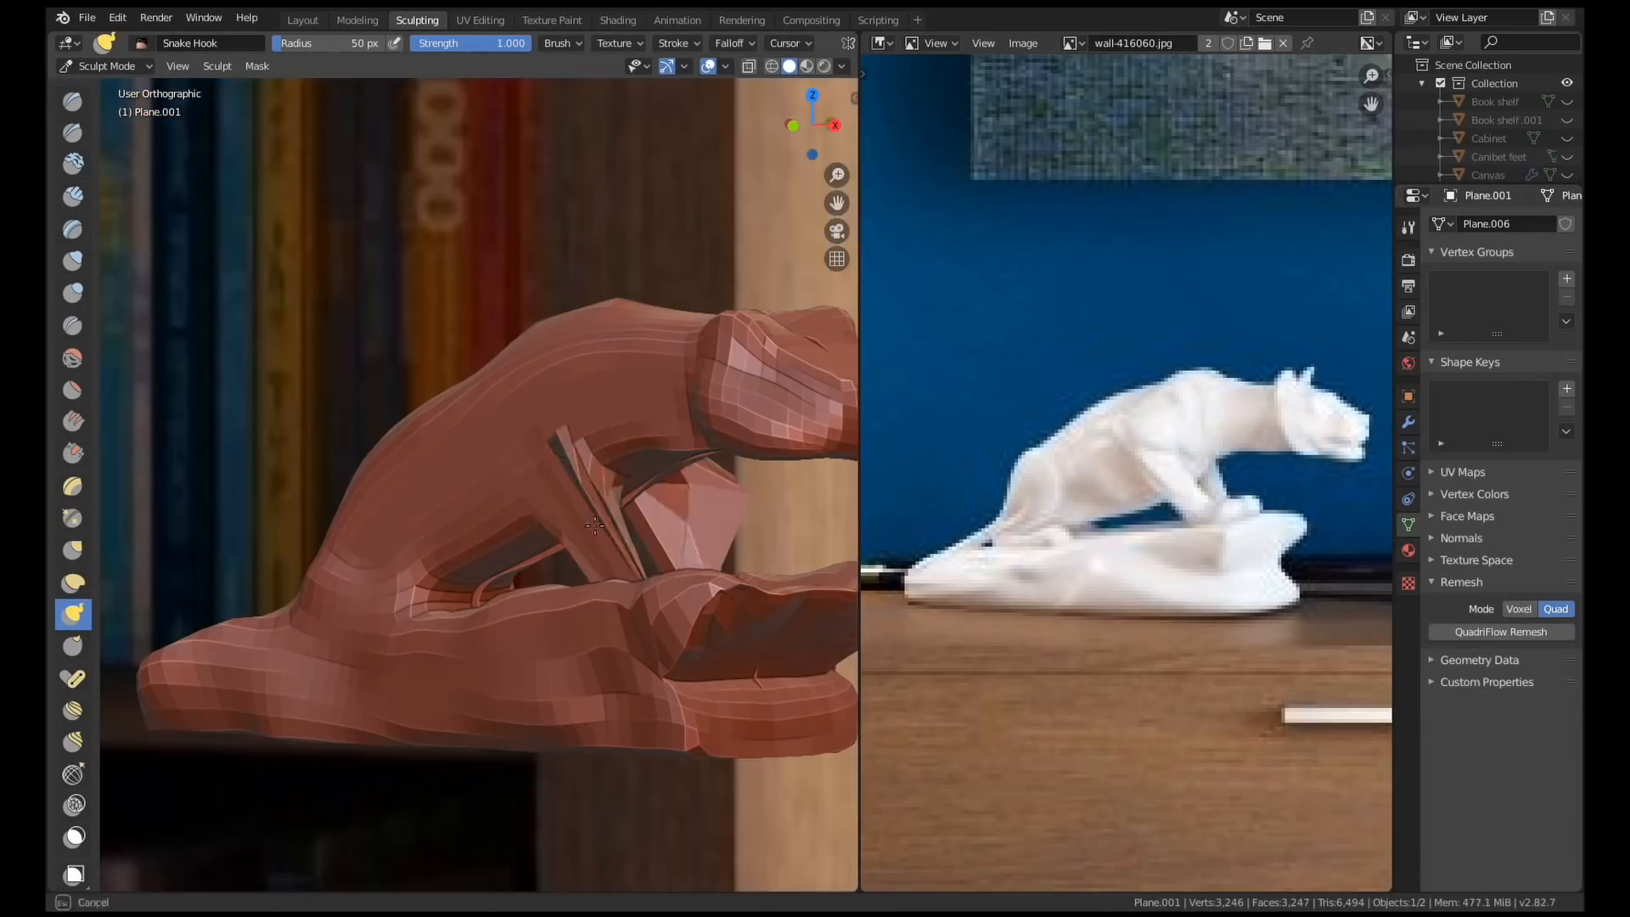
# - Pull out part of the statue's body with the Snake Hook brush
pyautogui.click(1518, 608)
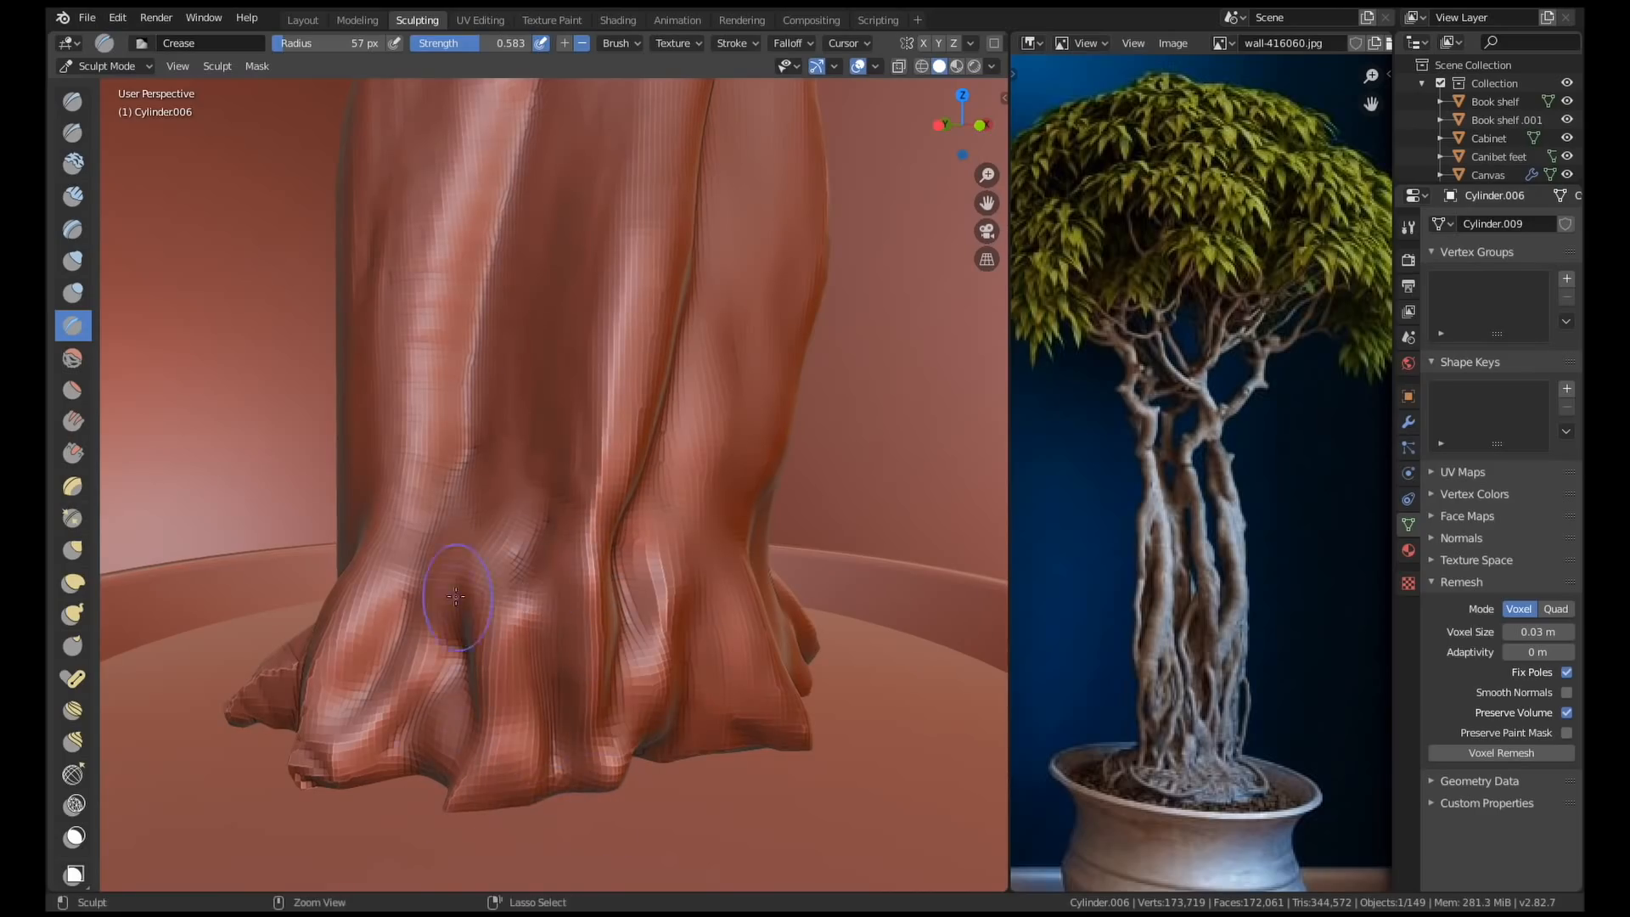
# - Carve root-like creases into the trunk base, lowering Crease brush Strength to about 0.265
pyautogui.moveTo(458, 592); pyautogui.dragTo(592, 661)
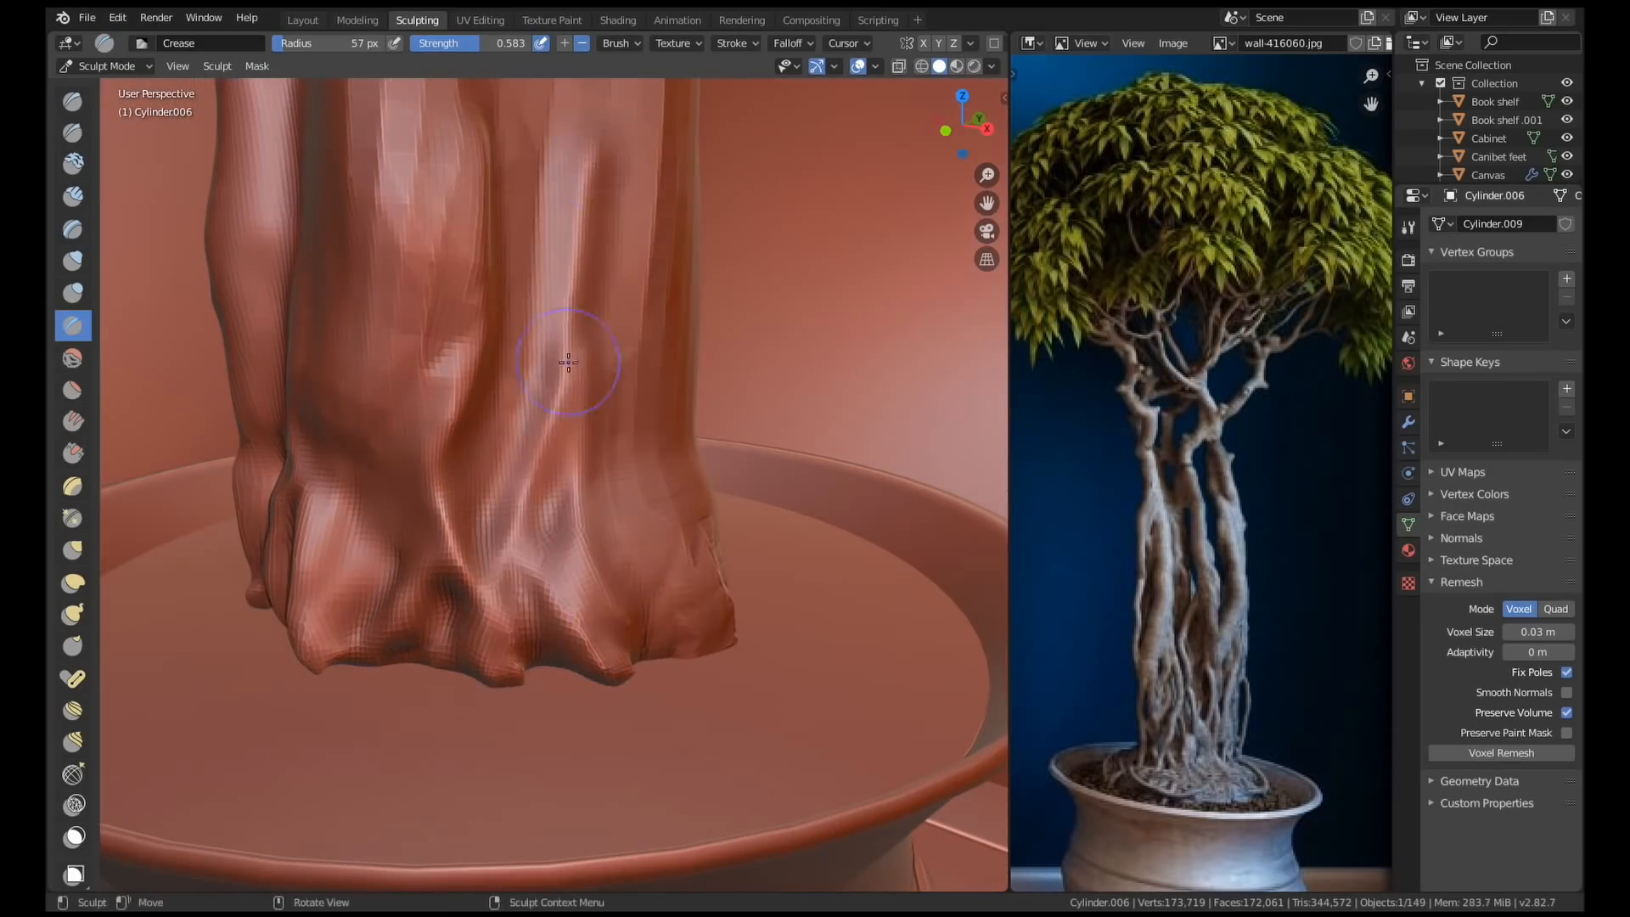
pyautogui.moveTo(568, 364); pyautogui.dragTo(463, 570)
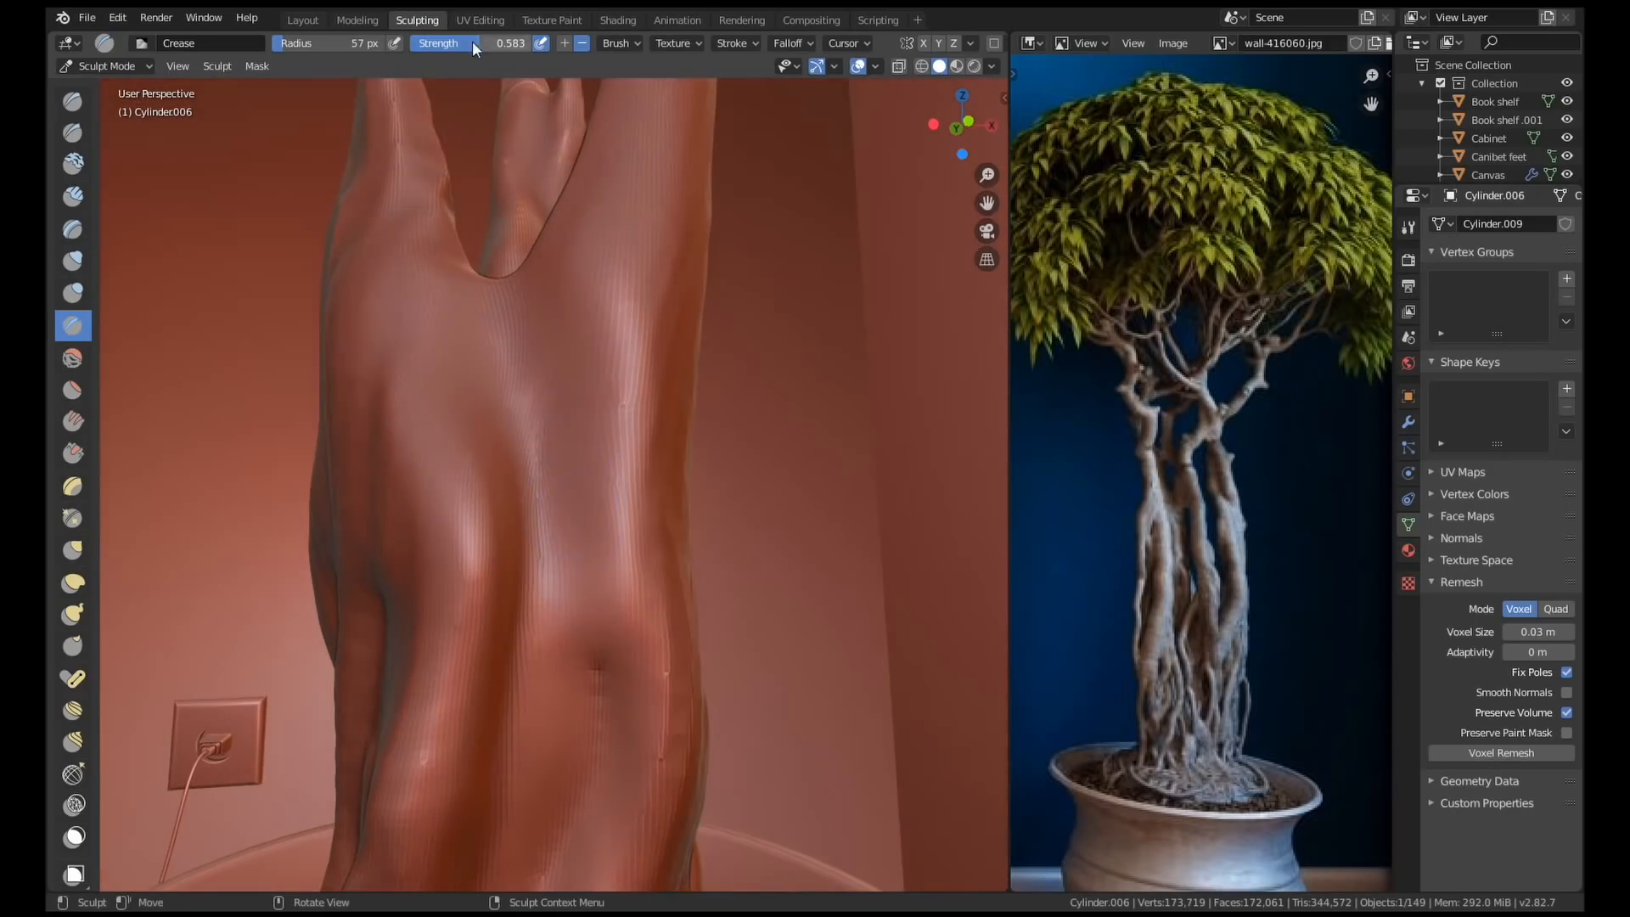
pyautogui.moveTo(473, 44); pyautogui.dragTo(405, 593)
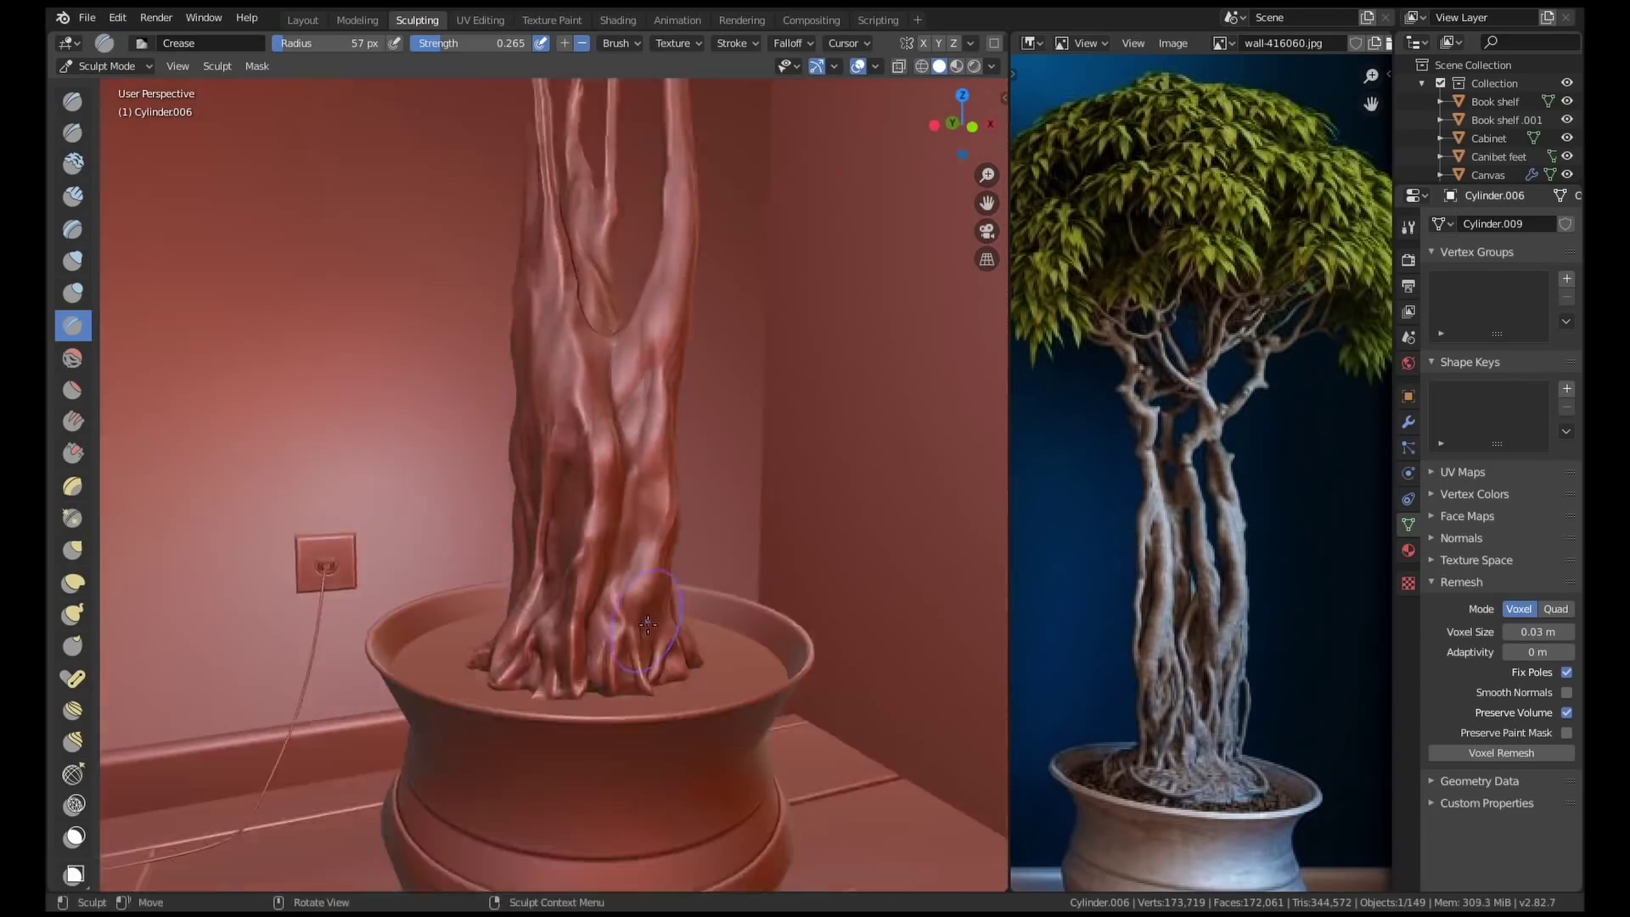
pyautogui.click(616, 19)
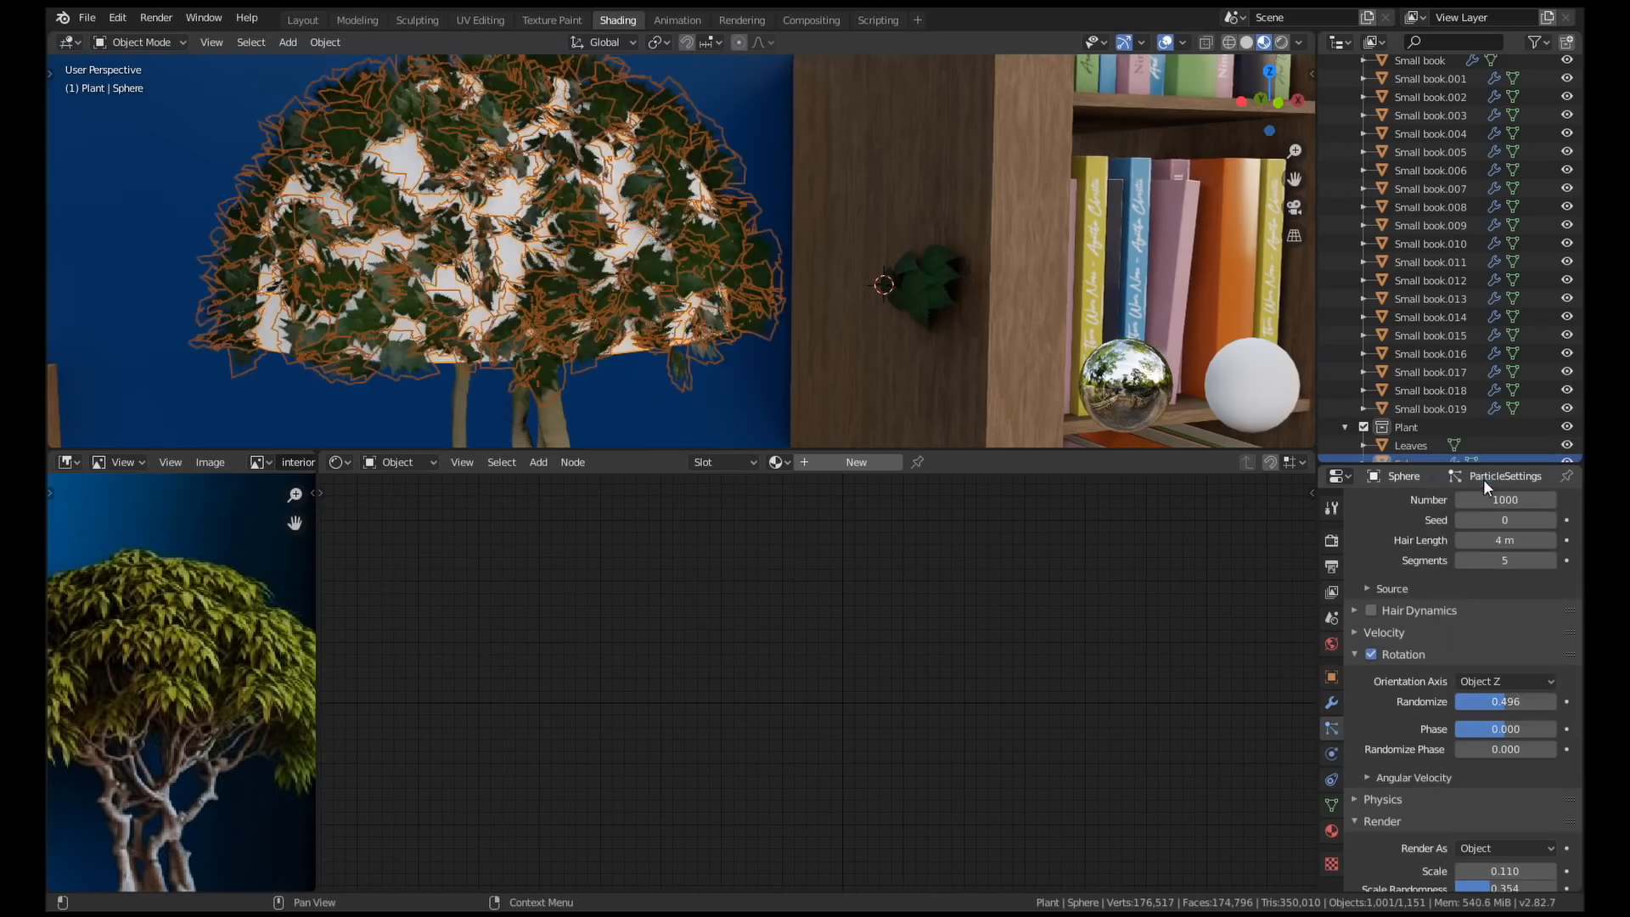
# - Set leaf Orientation Axis to Normal-Tangent, Randomize 0.336 and Phase 1.0
pyautogui.click(1502, 682)
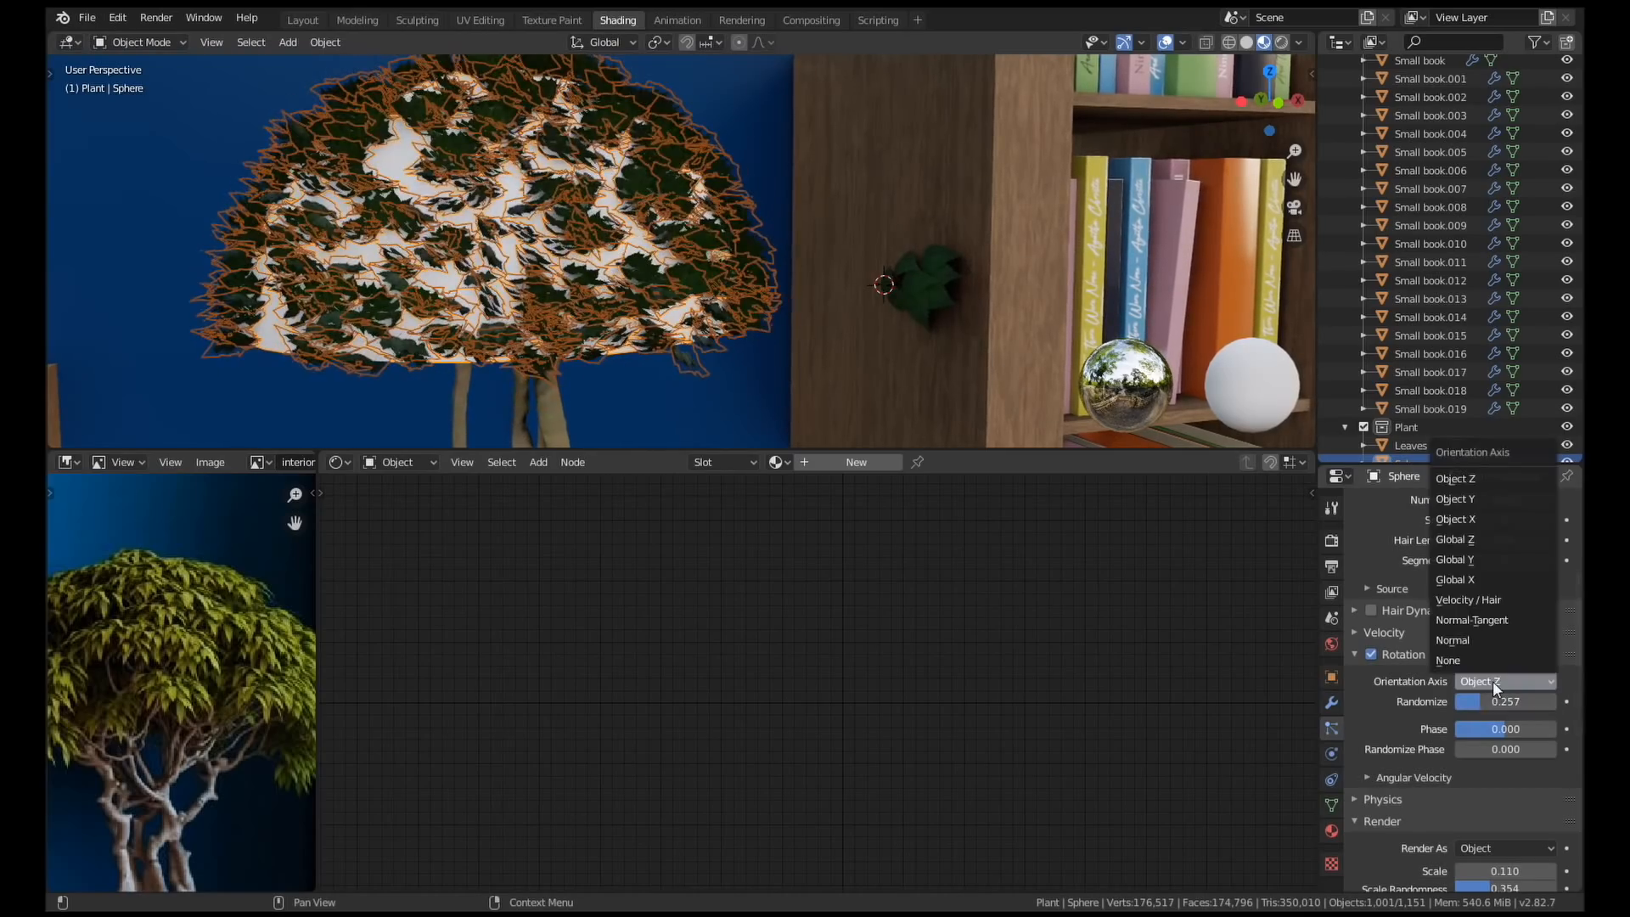
pyautogui.click(1454, 559)
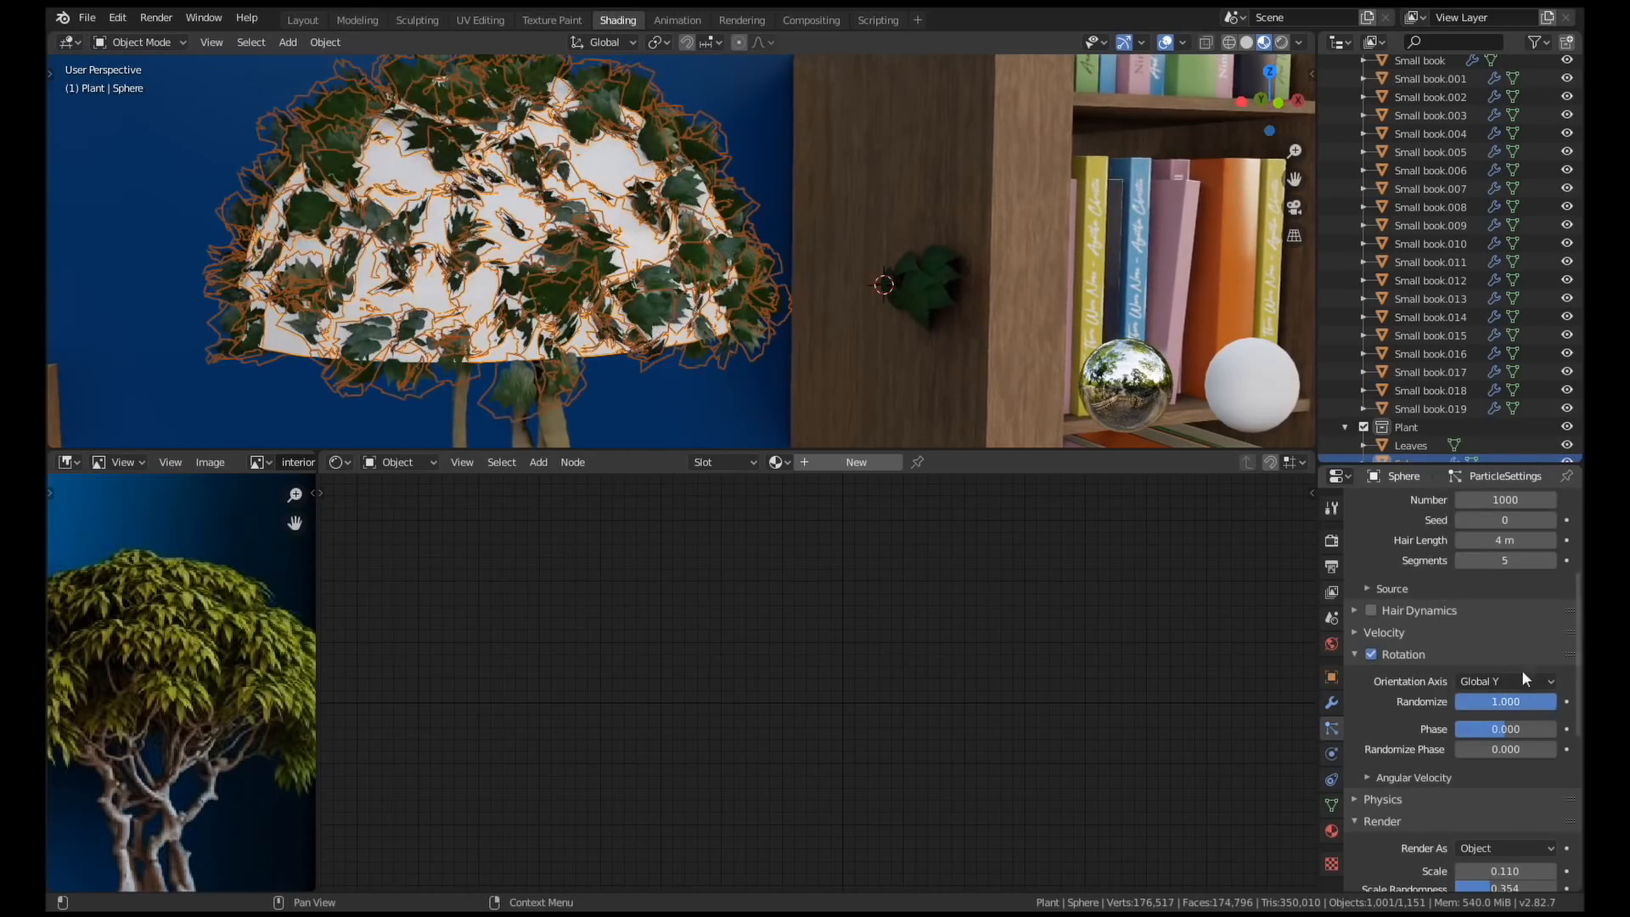
pyautogui.click(1504, 681)
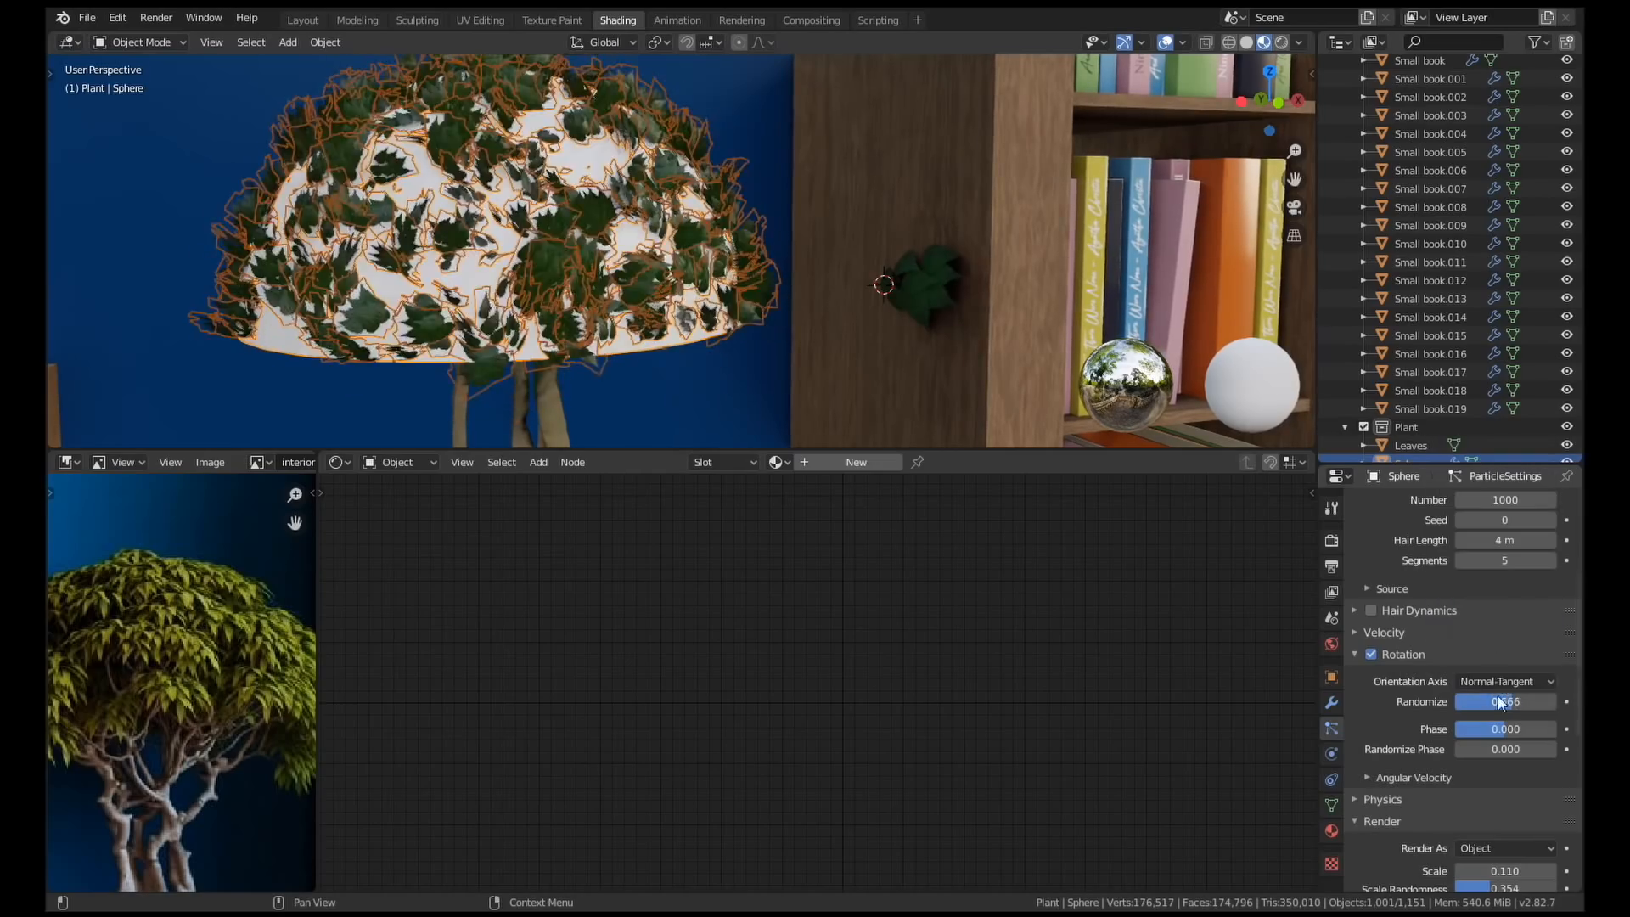
pyautogui.moveTo(1504, 727); pyautogui.dragTo(1548, 728)
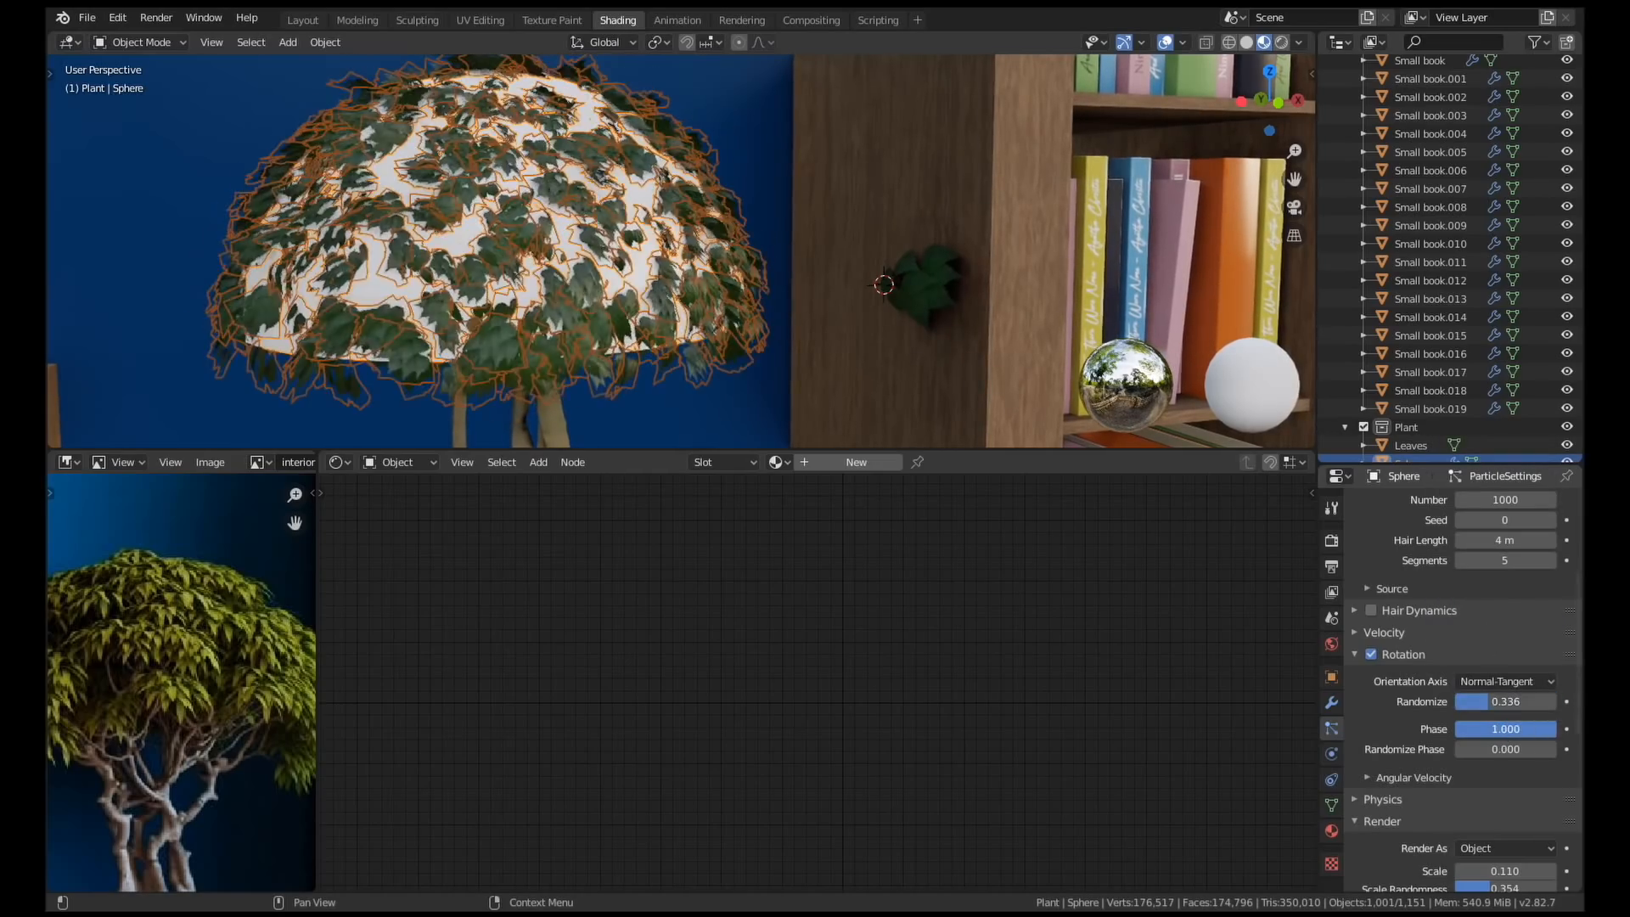
pyautogui.moveTo(1504, 700); pyautogui.dragTo(1466, 700)
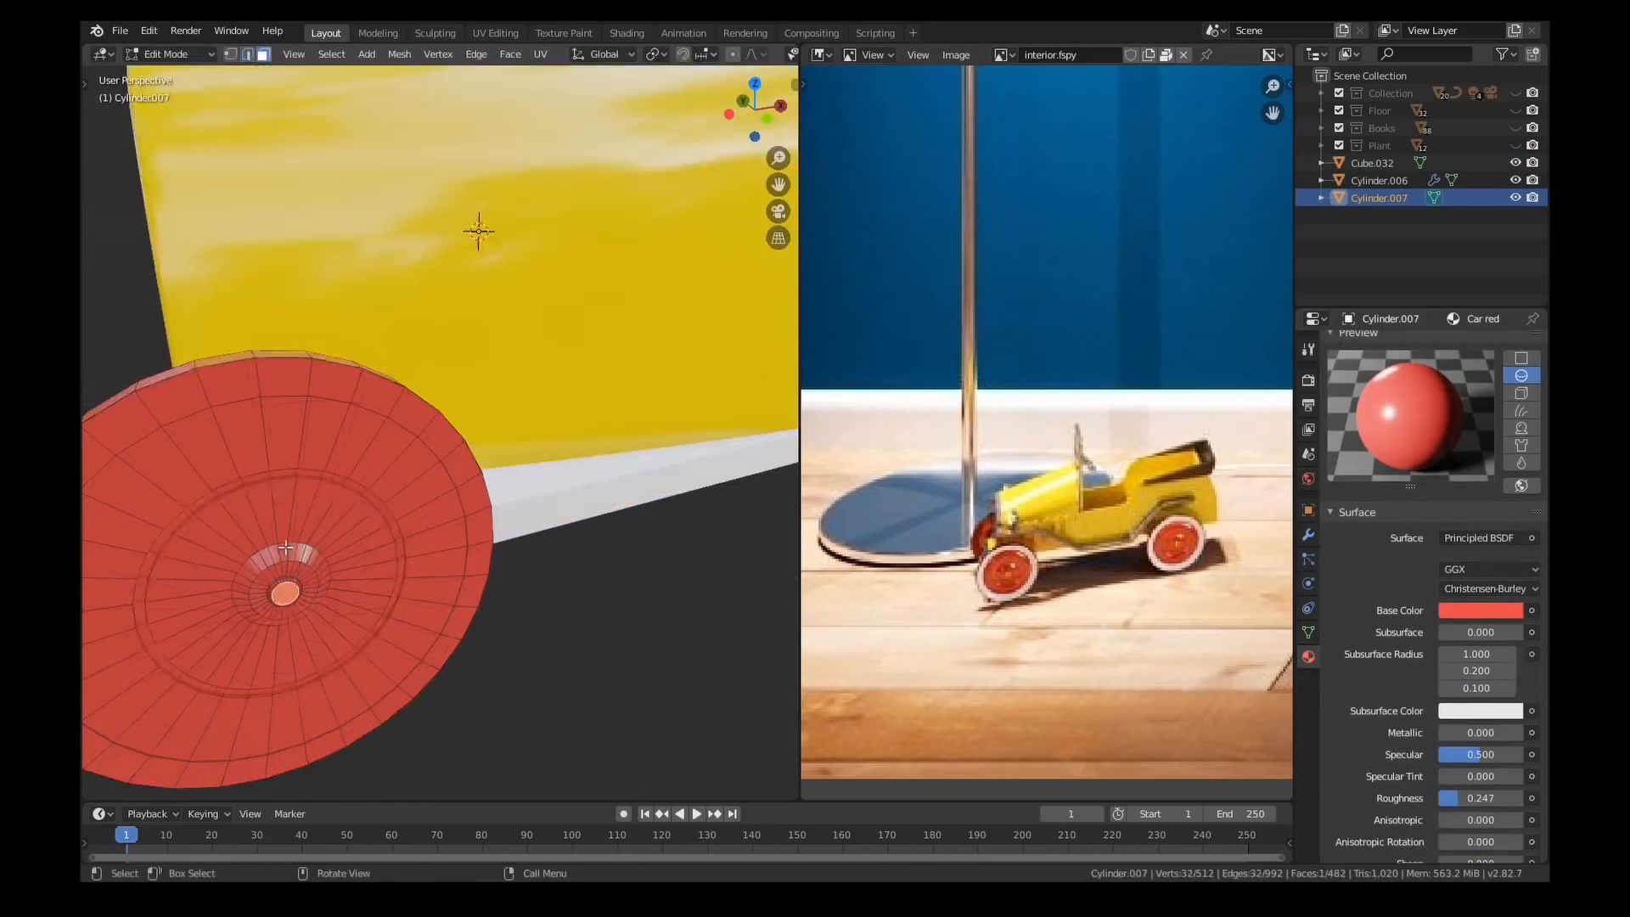
# - Give the wheels the Car red material, then add a modifier to the car body
pyautogui.click(1379, 180)
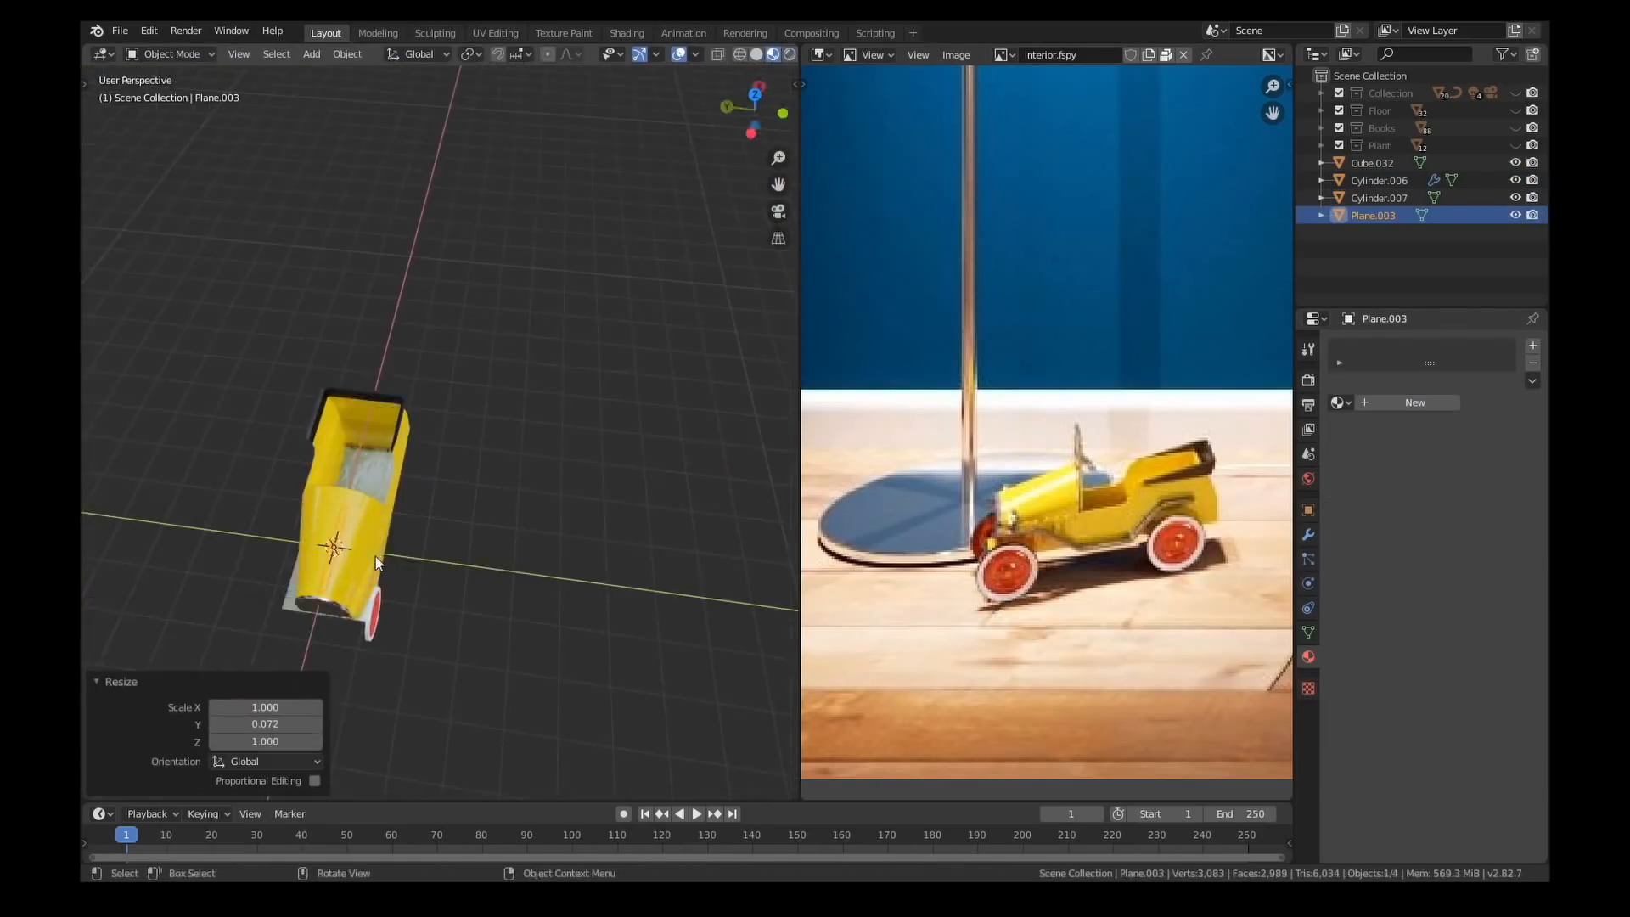
pyautogui.press('Tab')
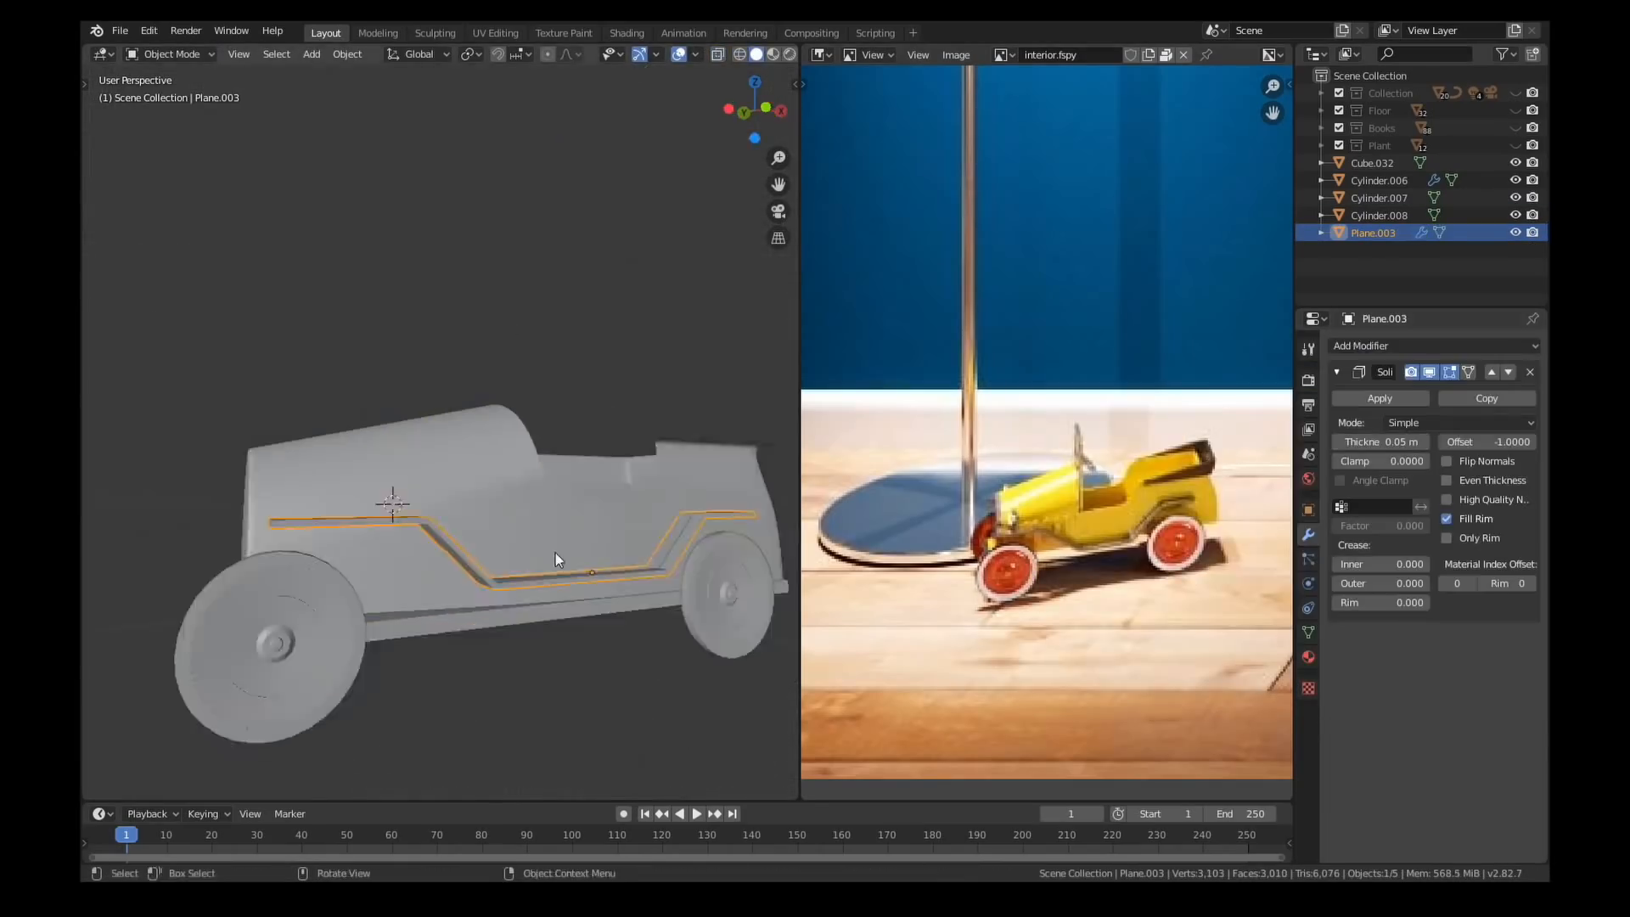
pyautogui.click(1383, 345)
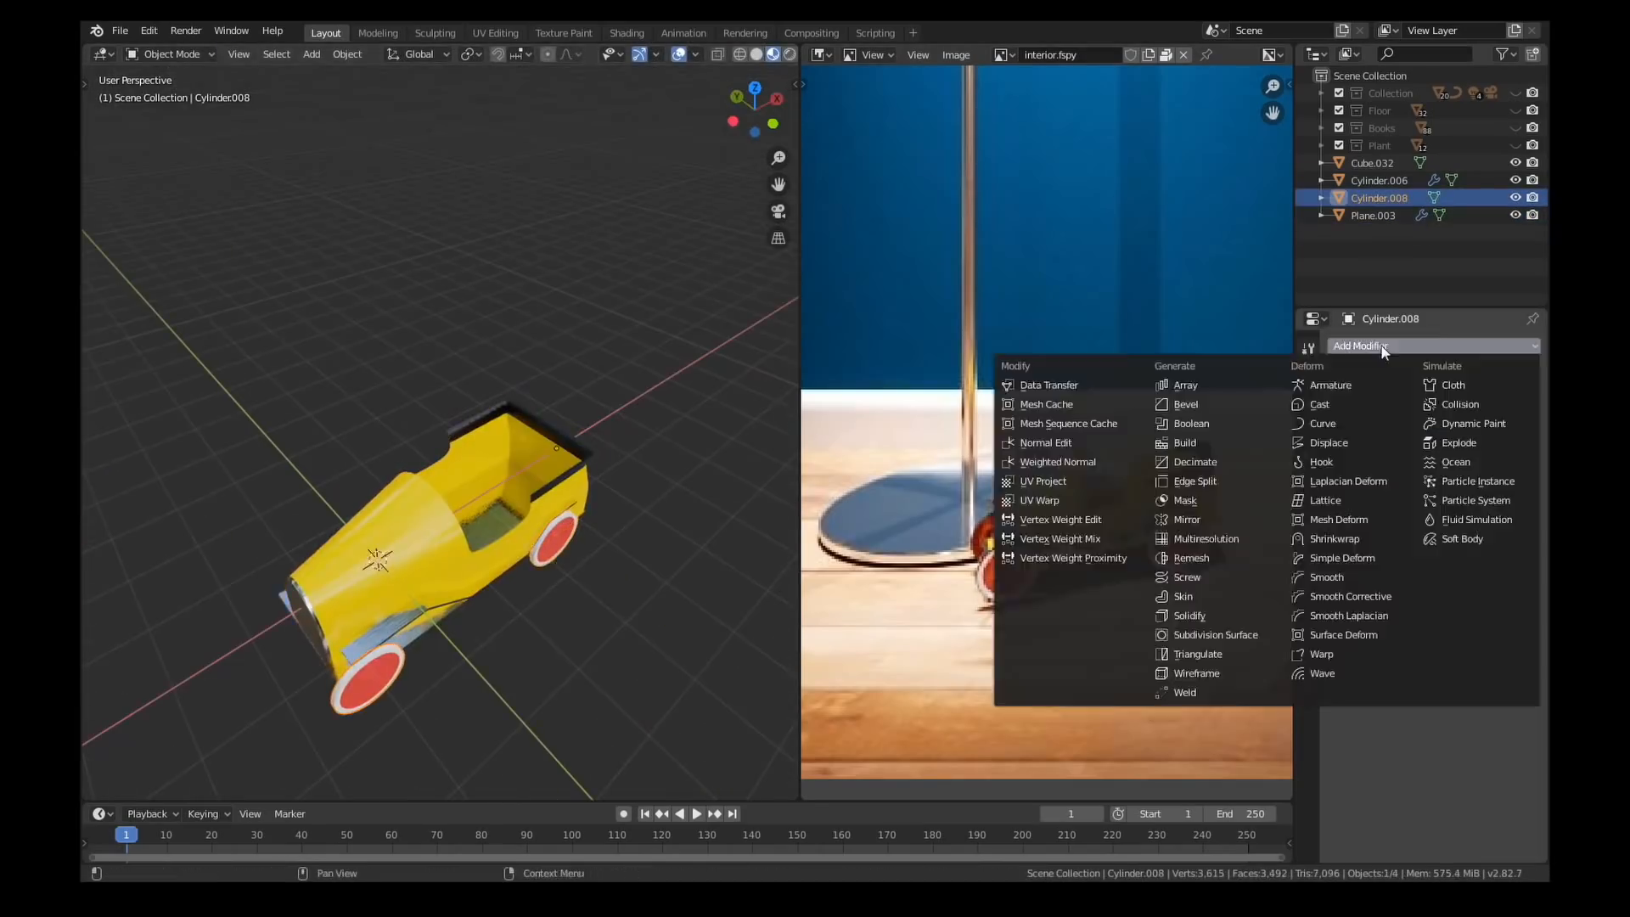
pyautogui.click(625, 32)
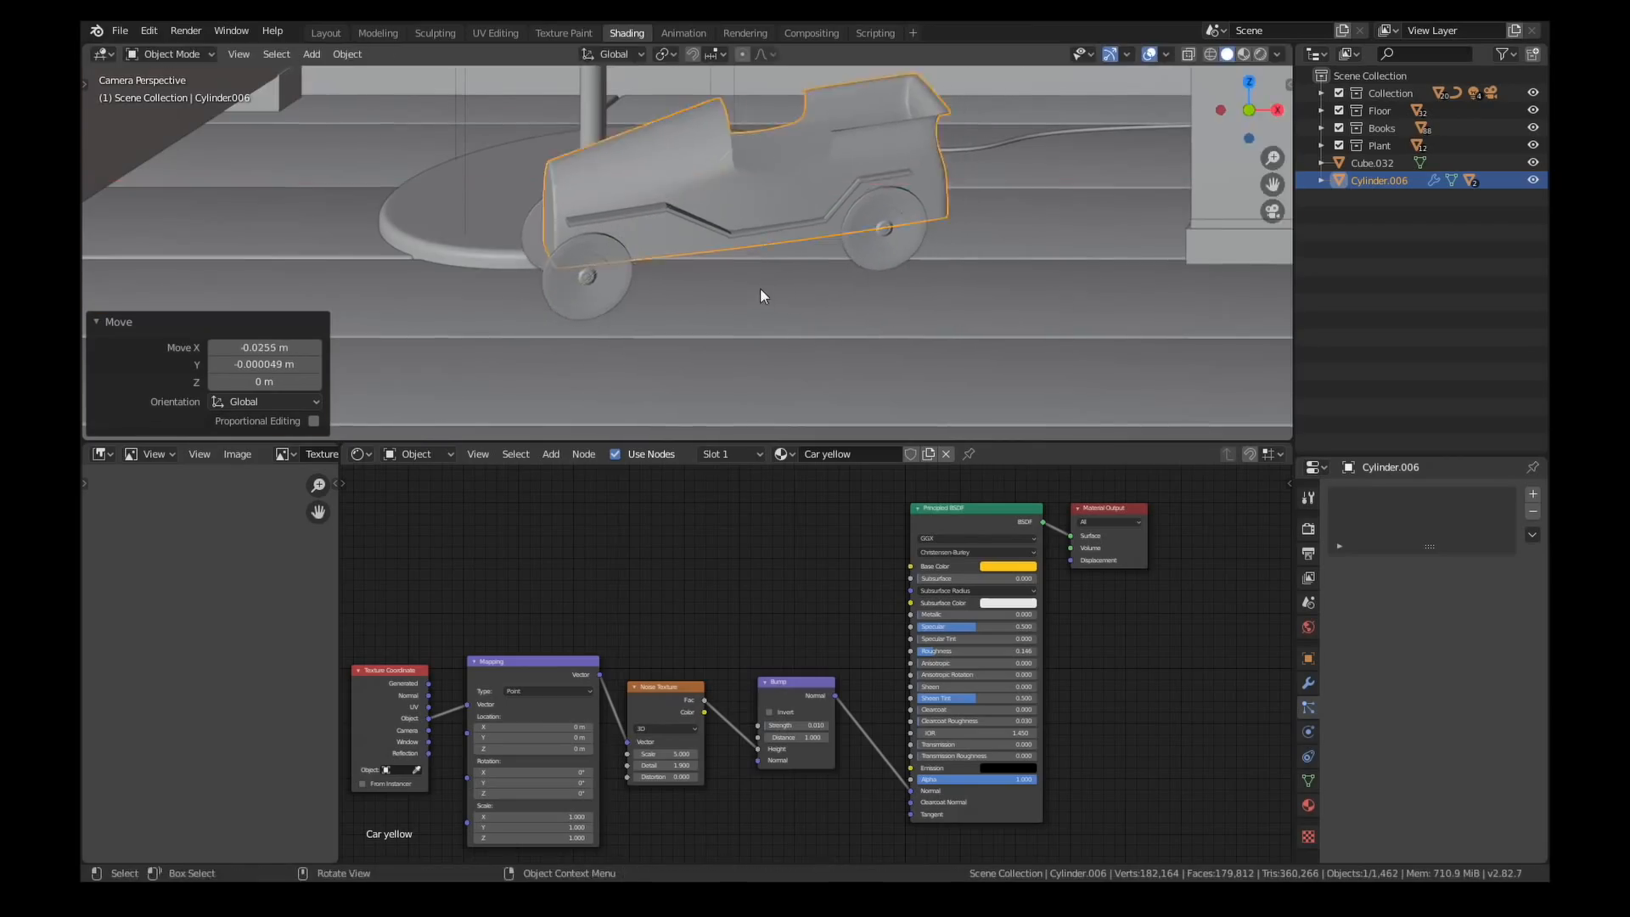
# - Preview the placed toy car in Rendered viewport shading through the camera
pyautogui.click(1239, 53)
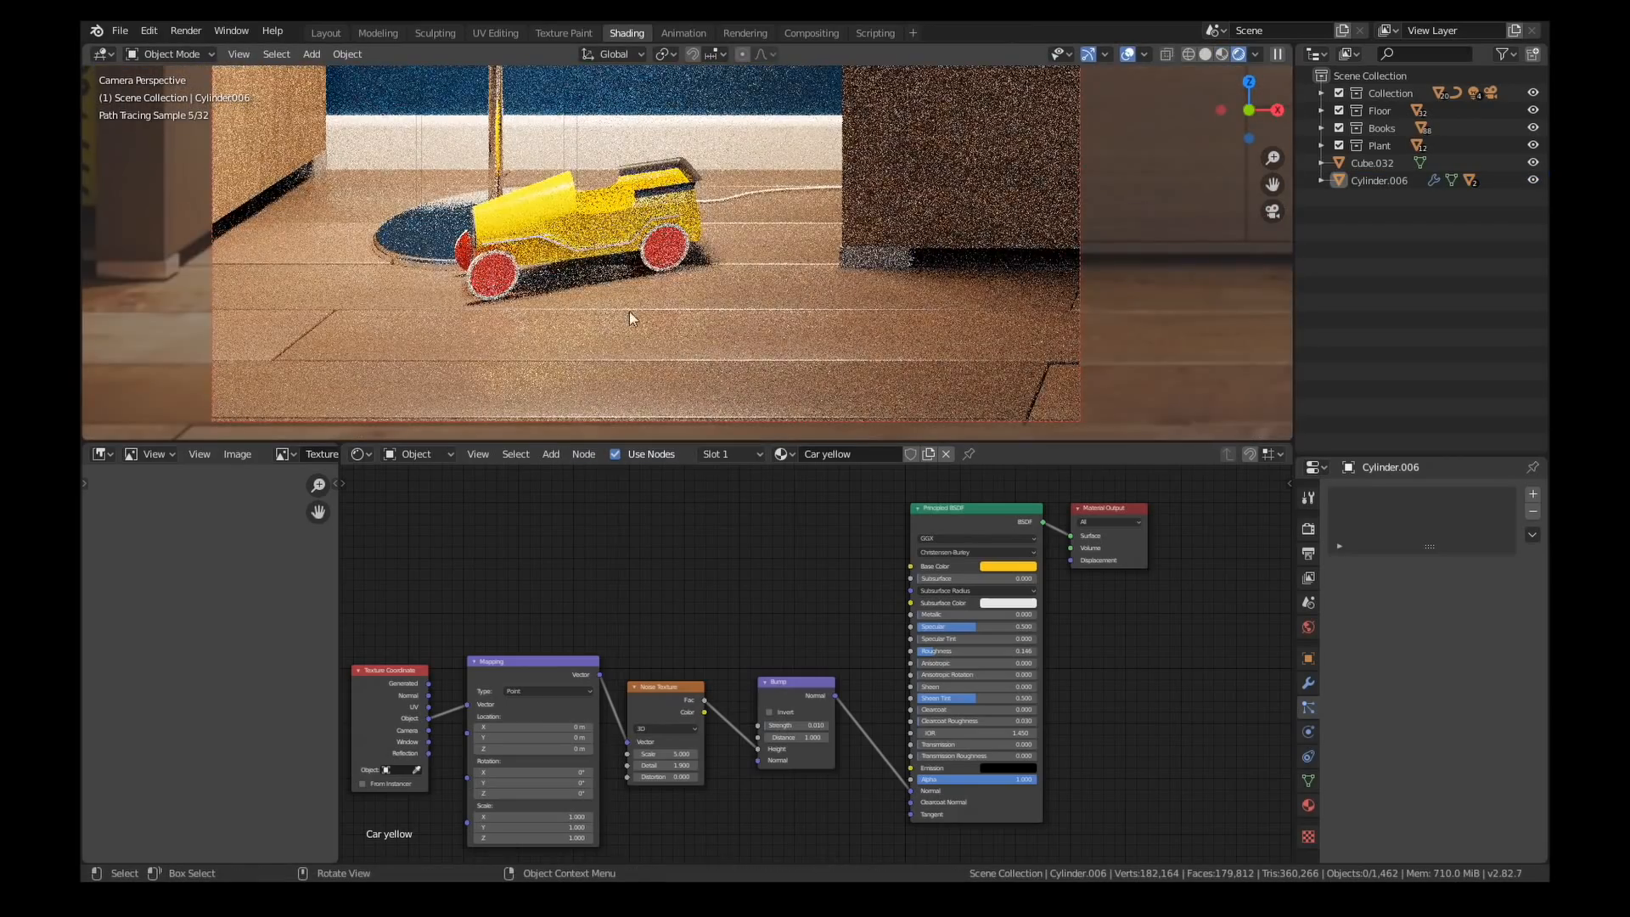
pyautogui.click(325, 32)
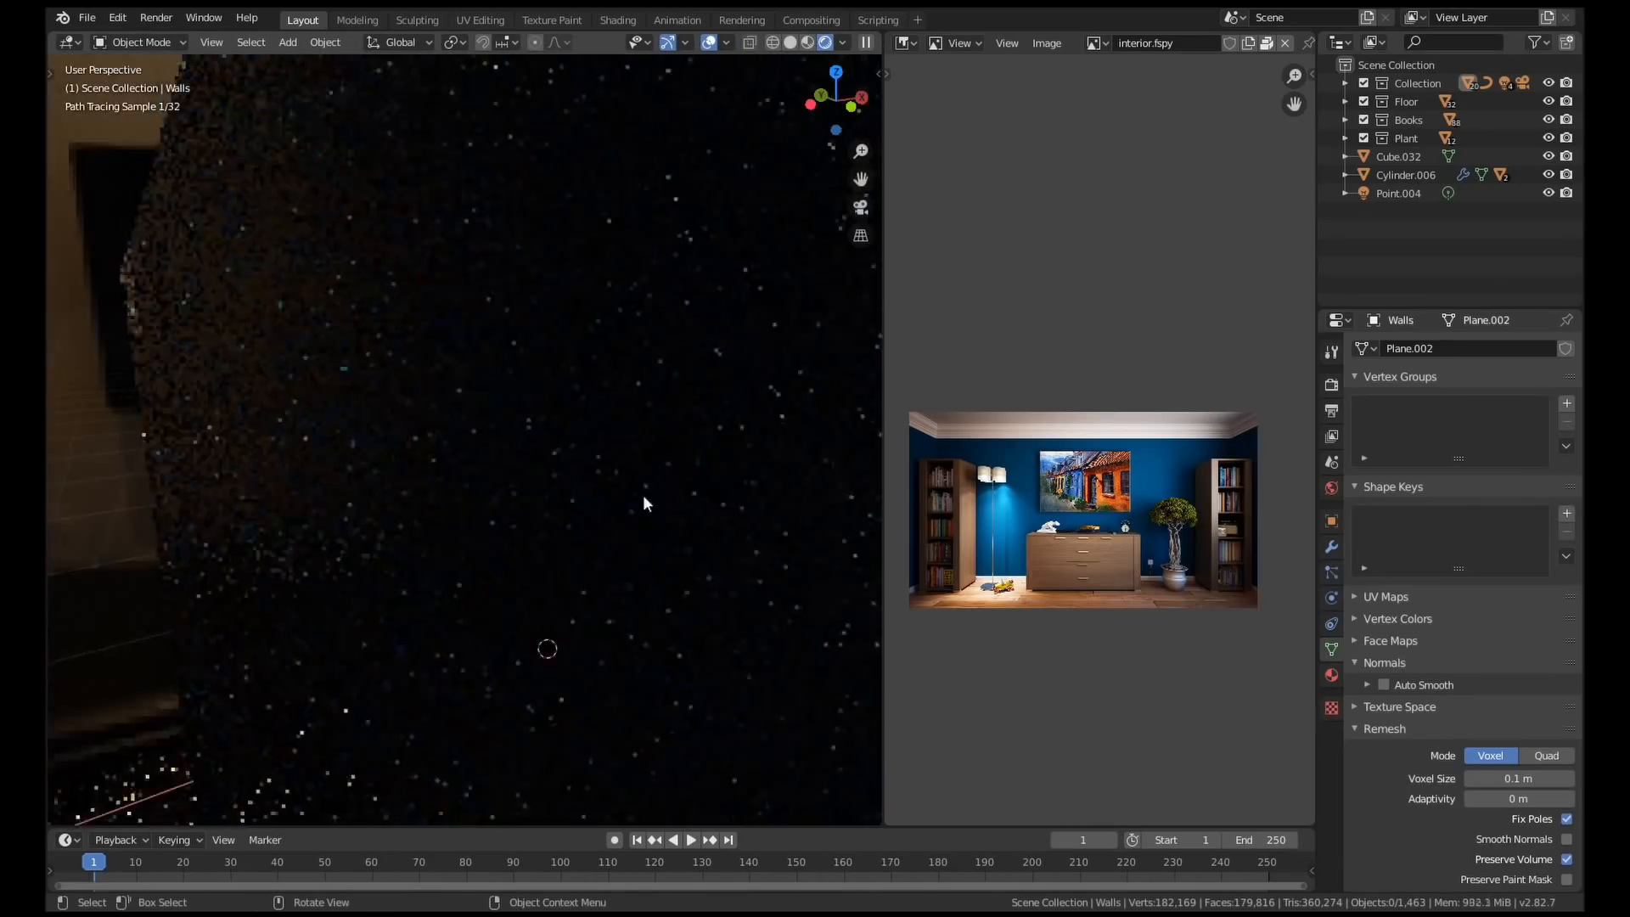
# - Move point light Point.005 into the room and check the Rendered camera view
pyautogui.click(1399, 192)
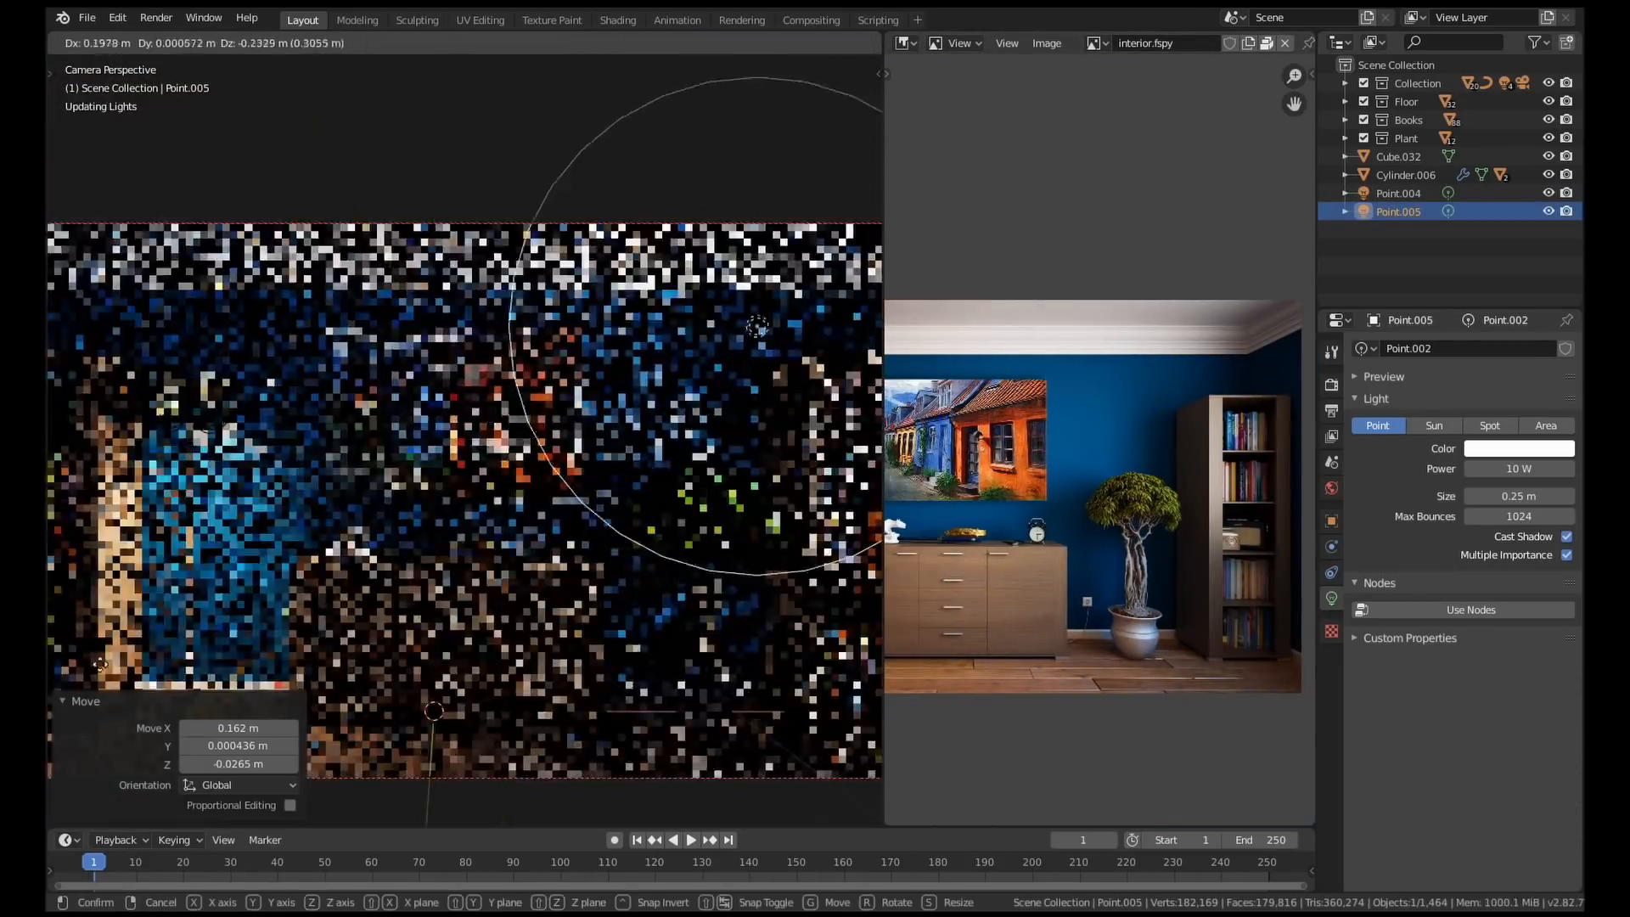
pyautogui.click(616, 20)
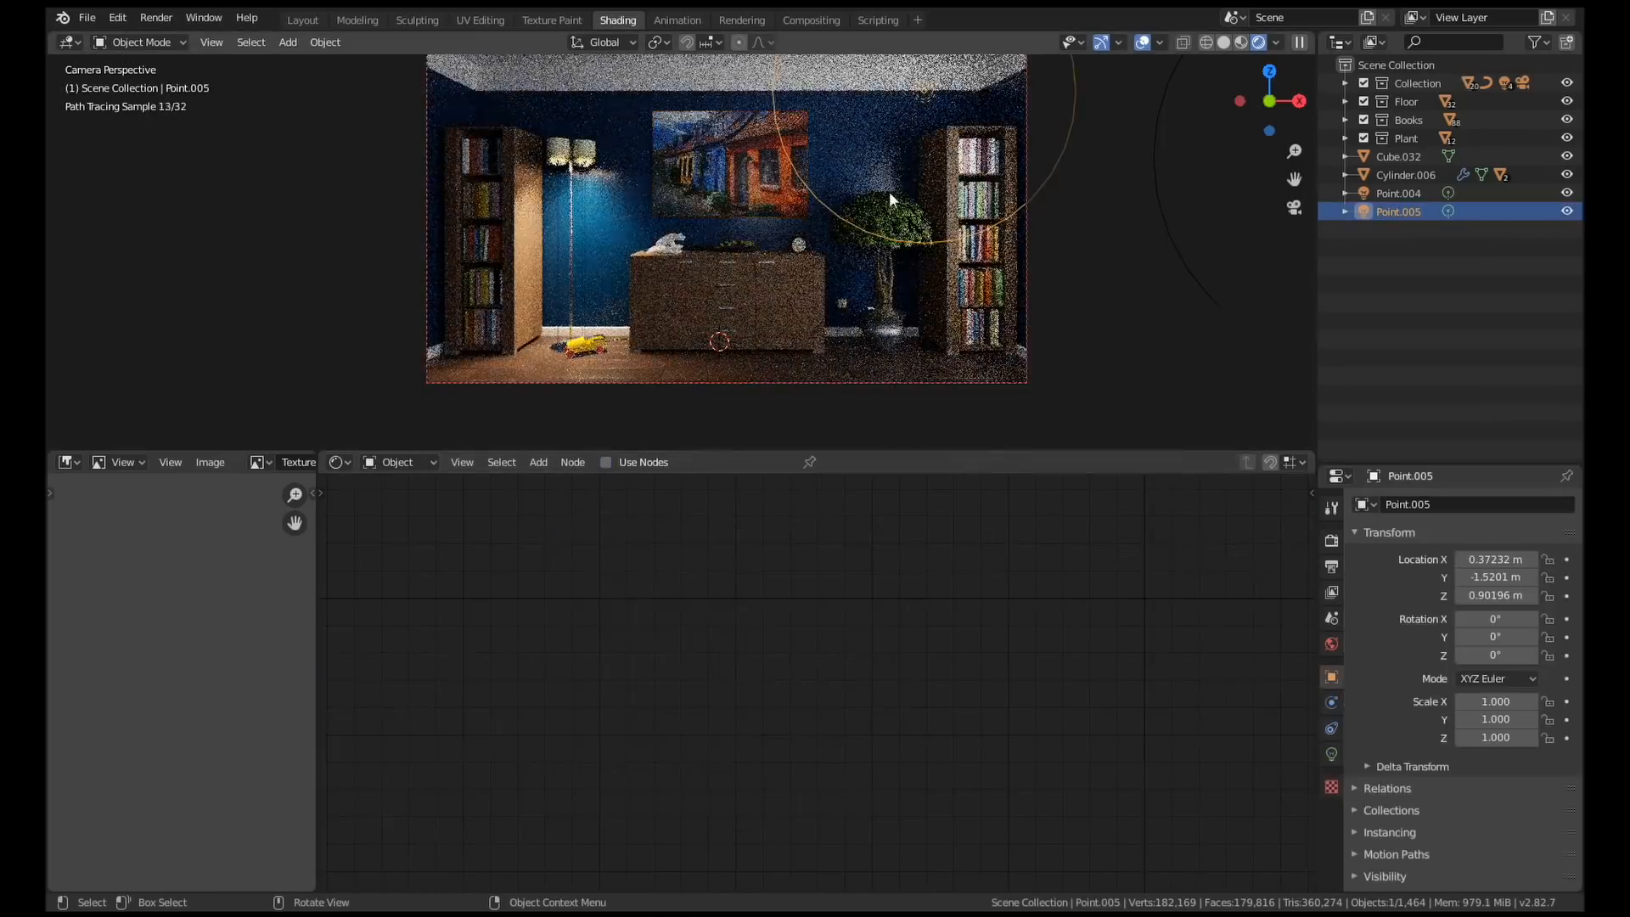
pyautogui.click(301, 20)
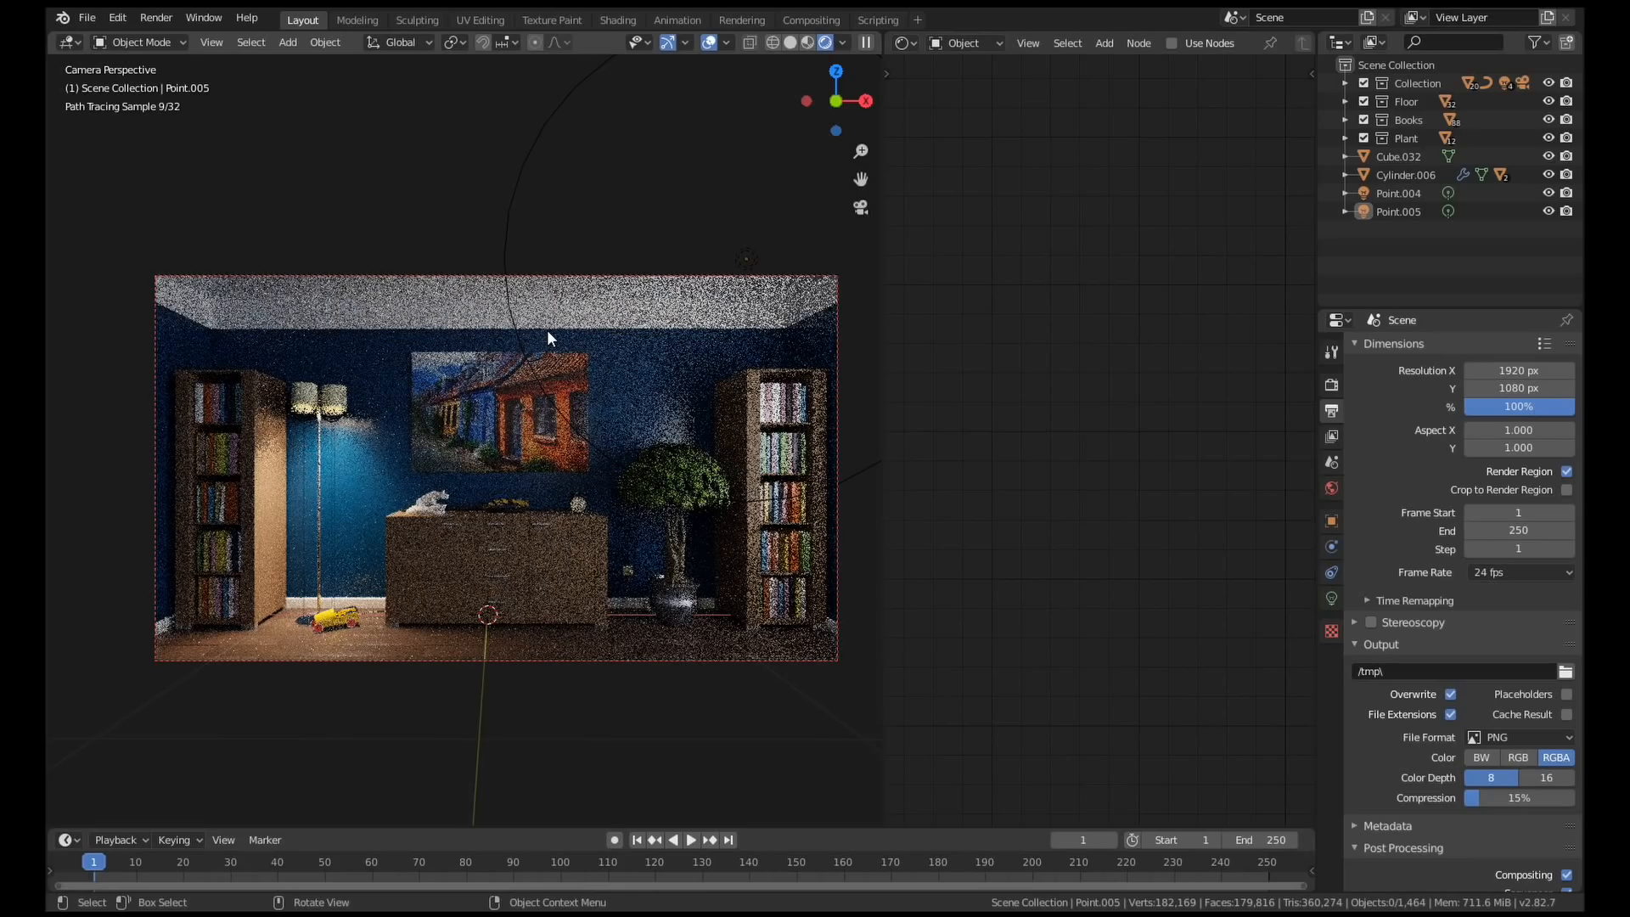
pyautogui.moveTo(569, 401)
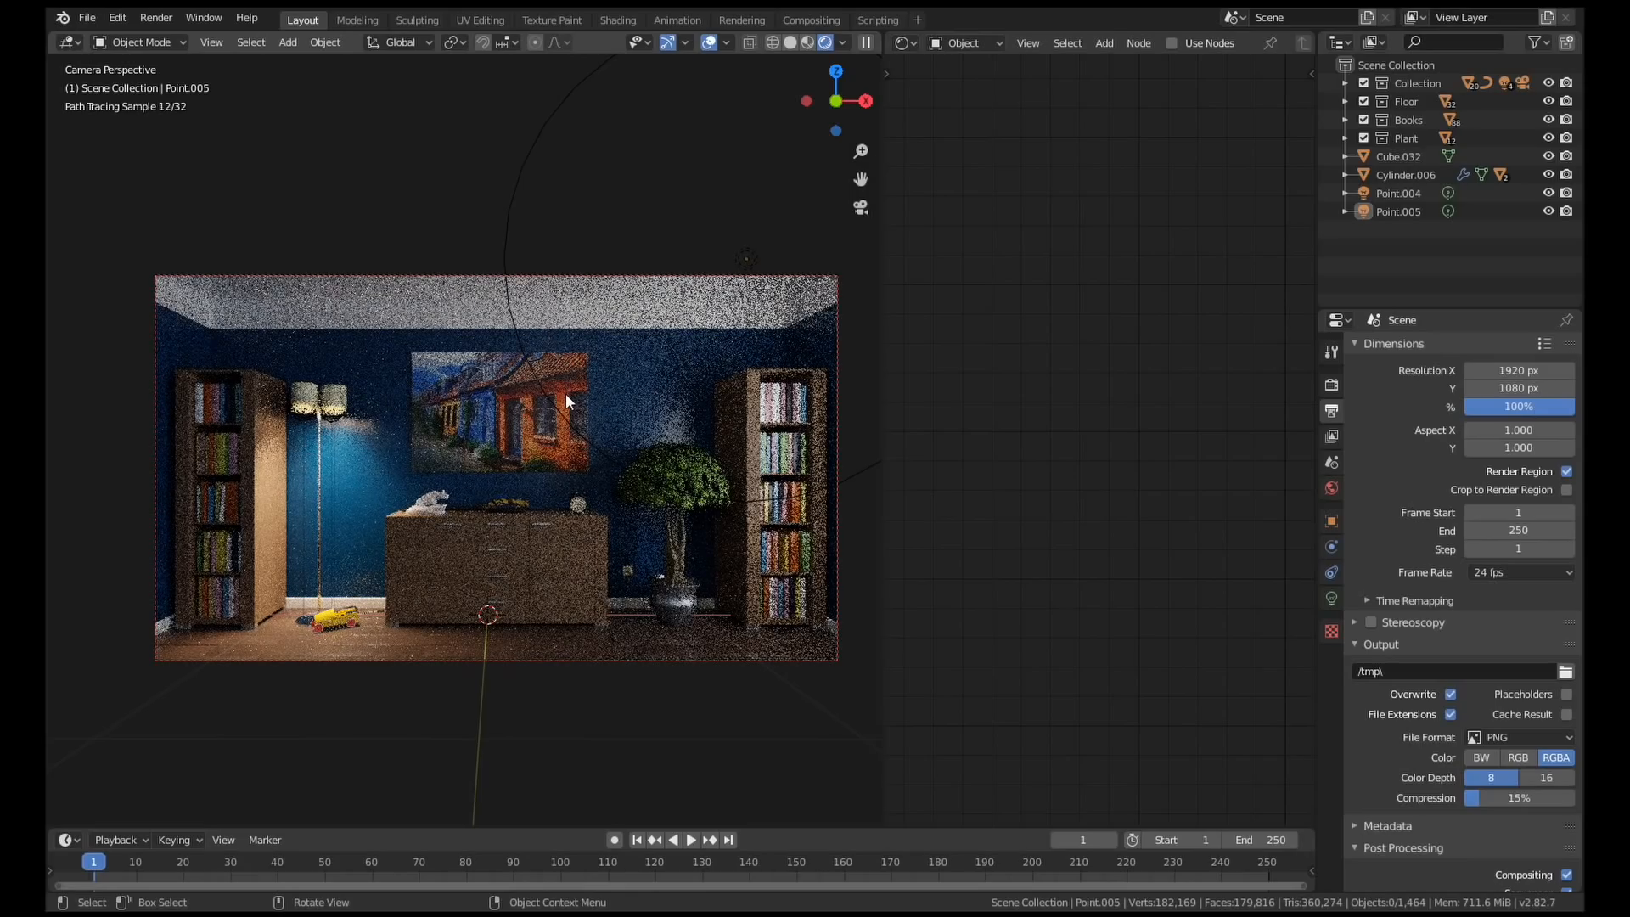